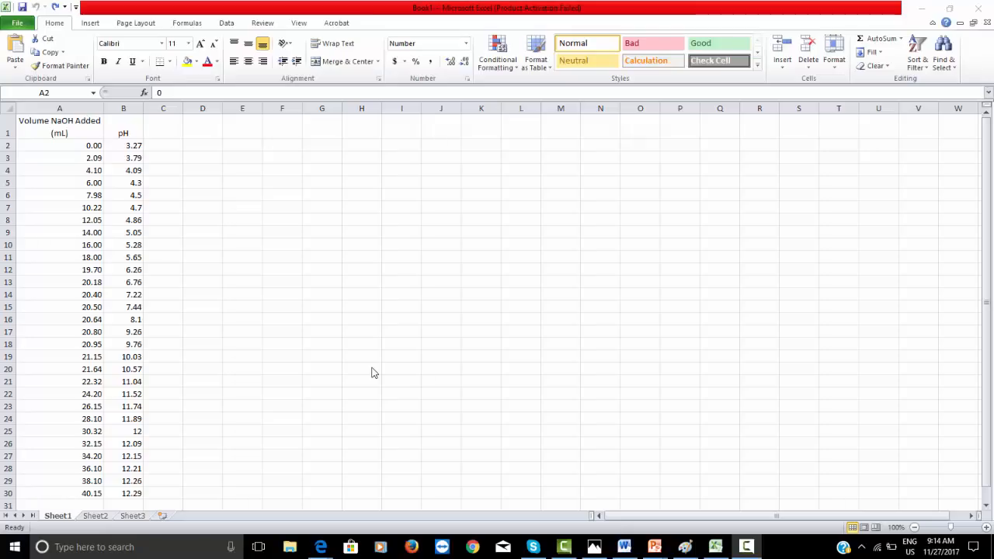
mouse_move(369, 370)
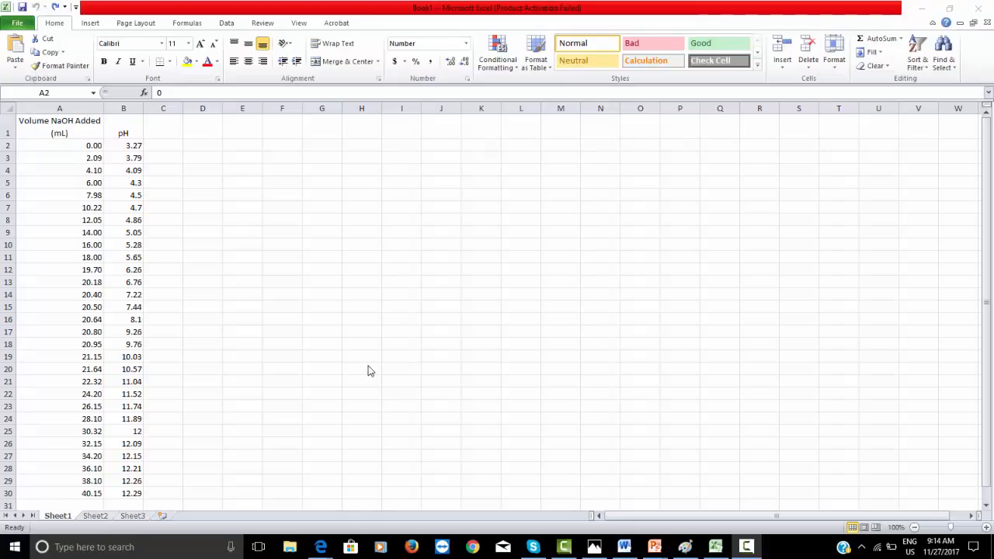
mouse_move(128, 220)
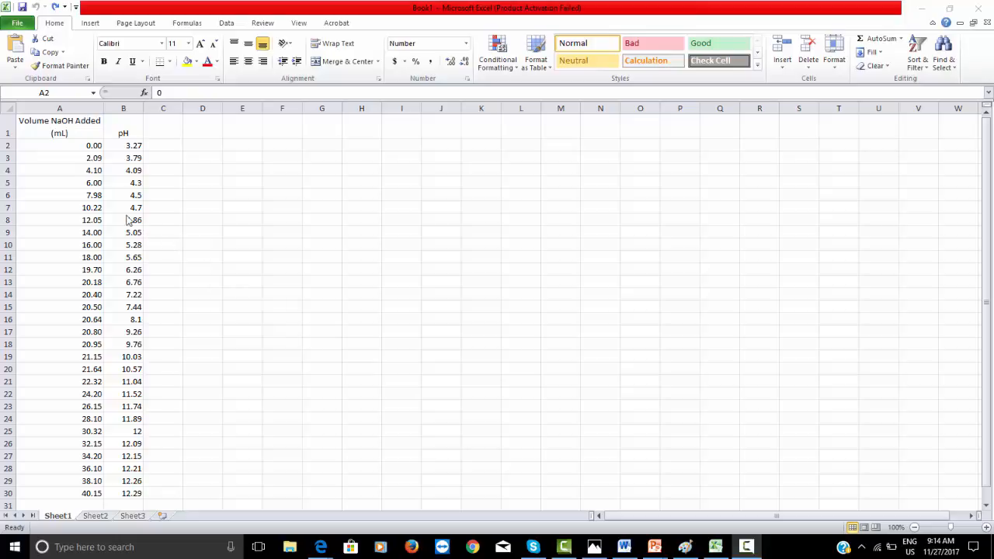
mouse_move(121, 215)
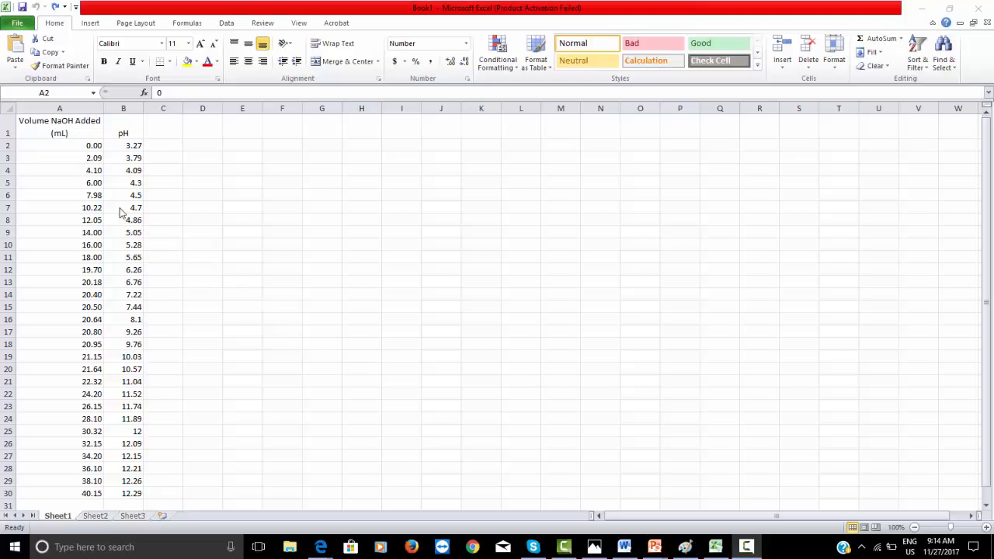
mouse_move(100, 186)
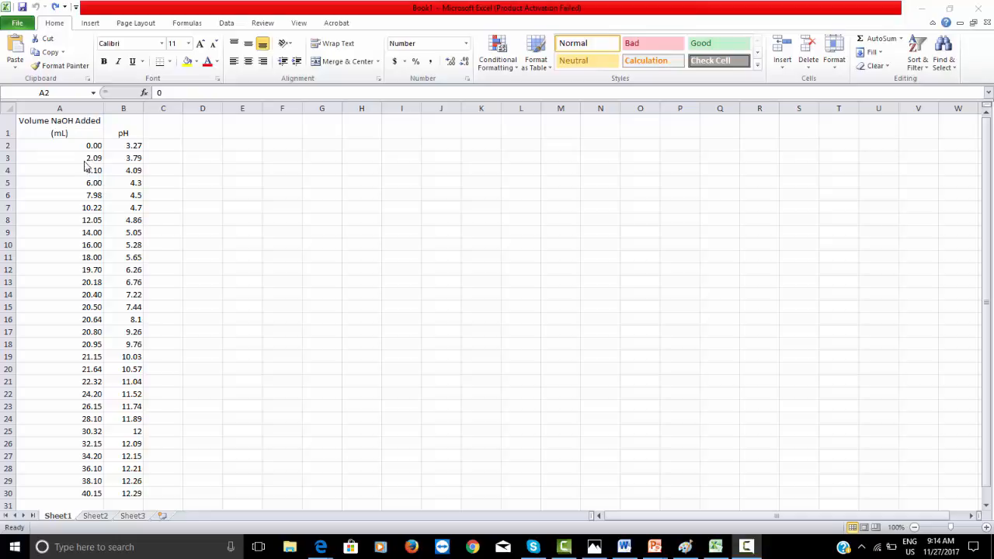
mouse_move(71, 146)
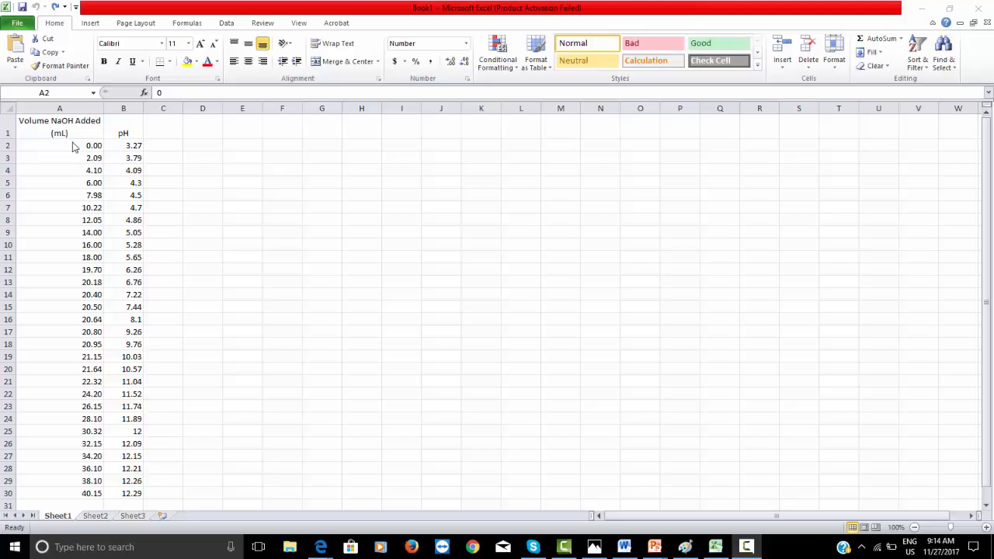
Chart the A2:B30 volume and pH data as a scatter with smooth lines and markers
click(59, 146)
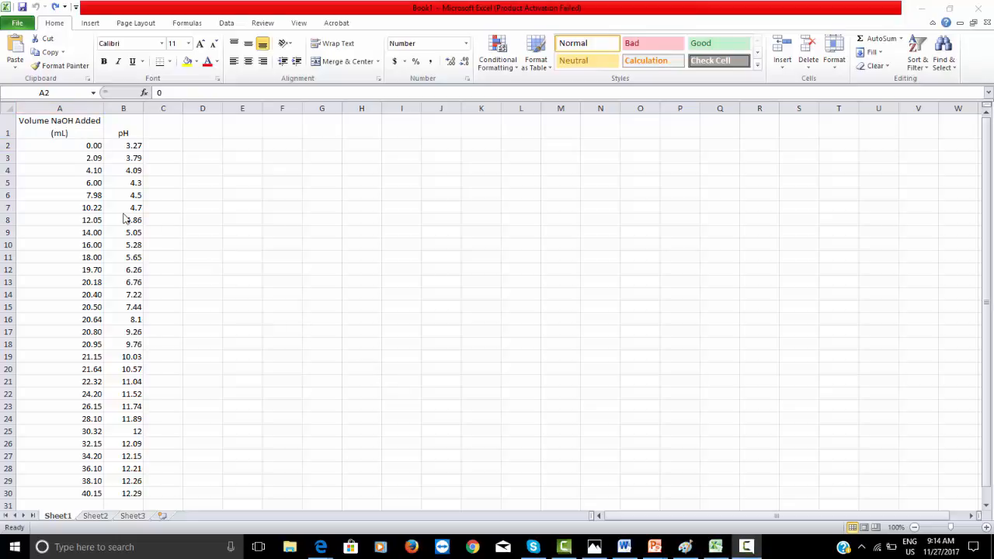
click(59, 147)
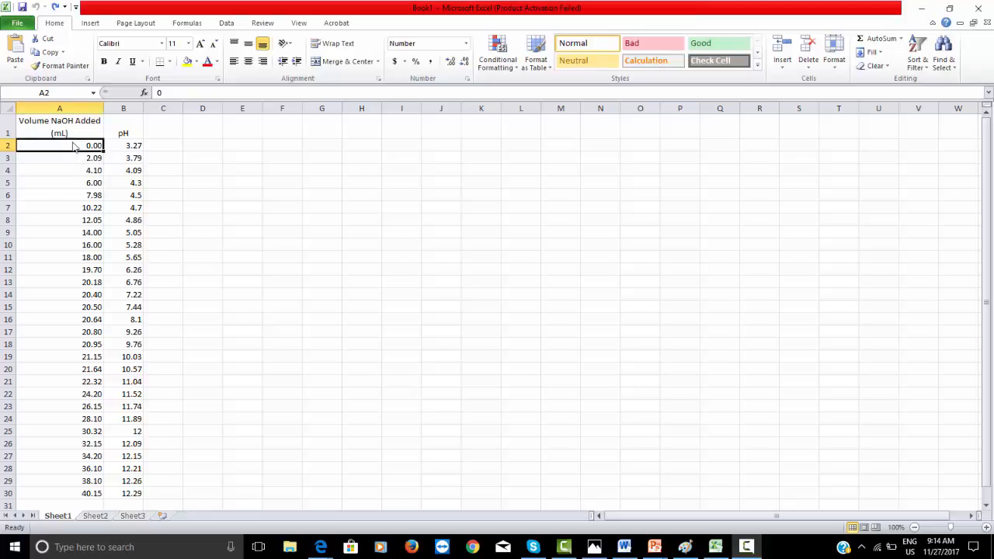
drag(59, 146, 123, 169)
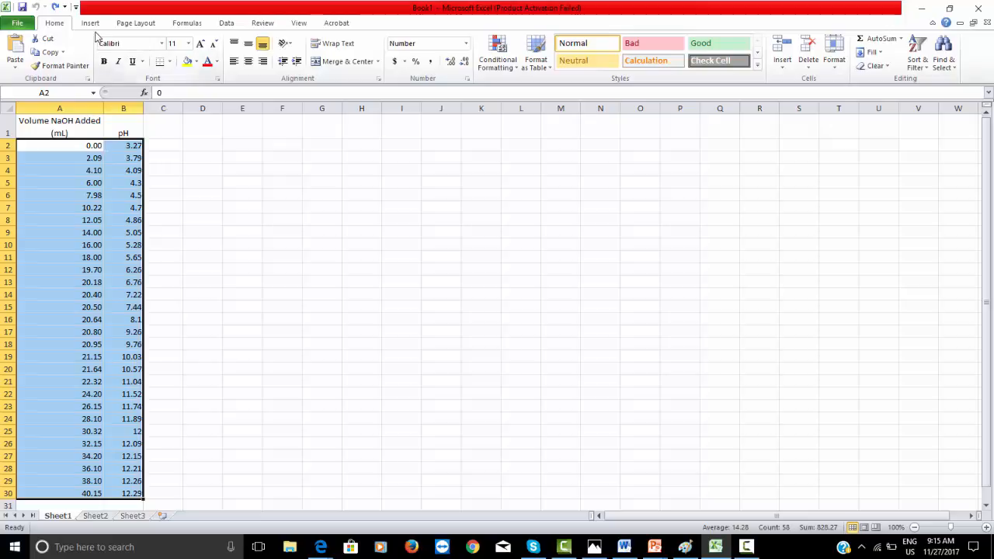
click(90, 24)
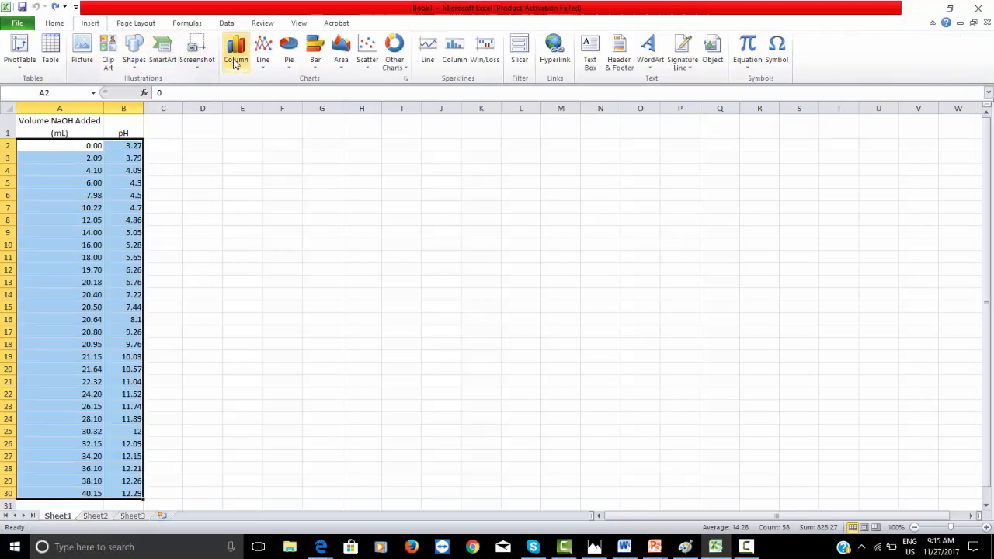
click(367, 46)
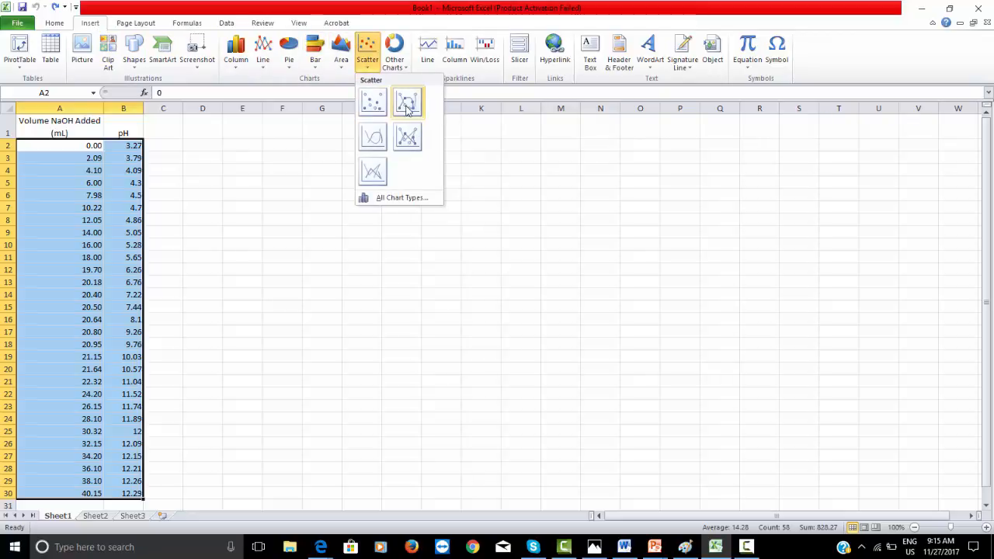
mouse_move(407, 102)
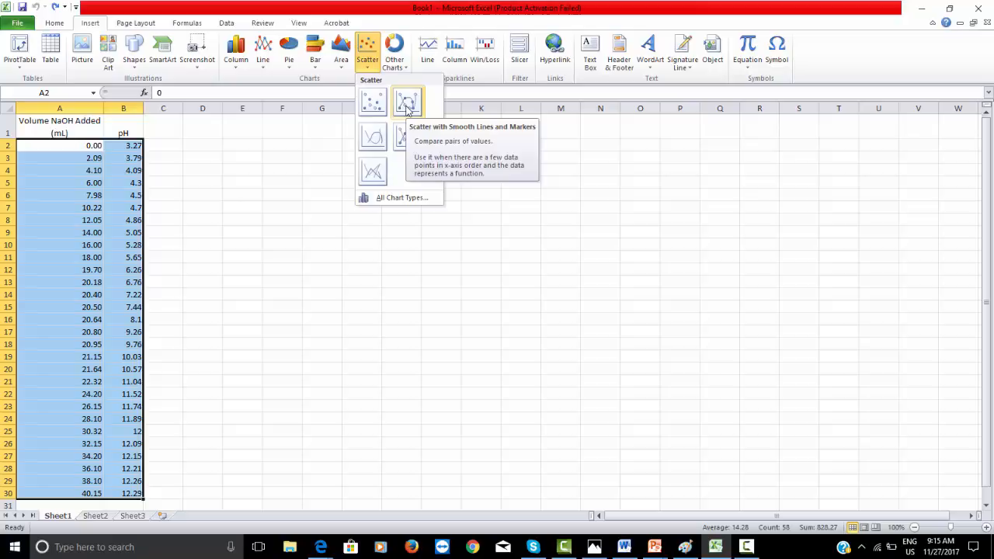
click(407, 103)
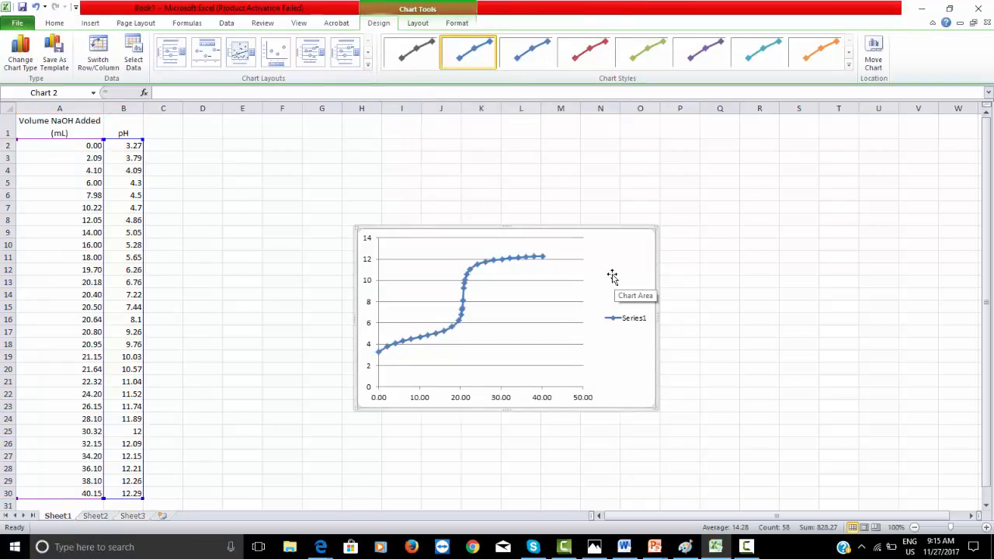
Move the chart onto a new chart sheet named Titration Curve
right_click(612, 277)
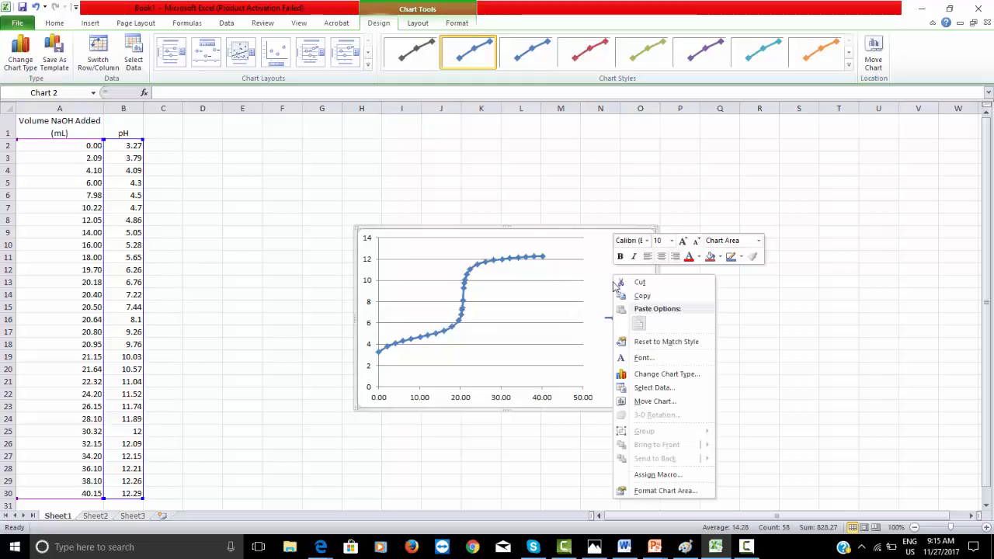
mouse_move(655, 400)
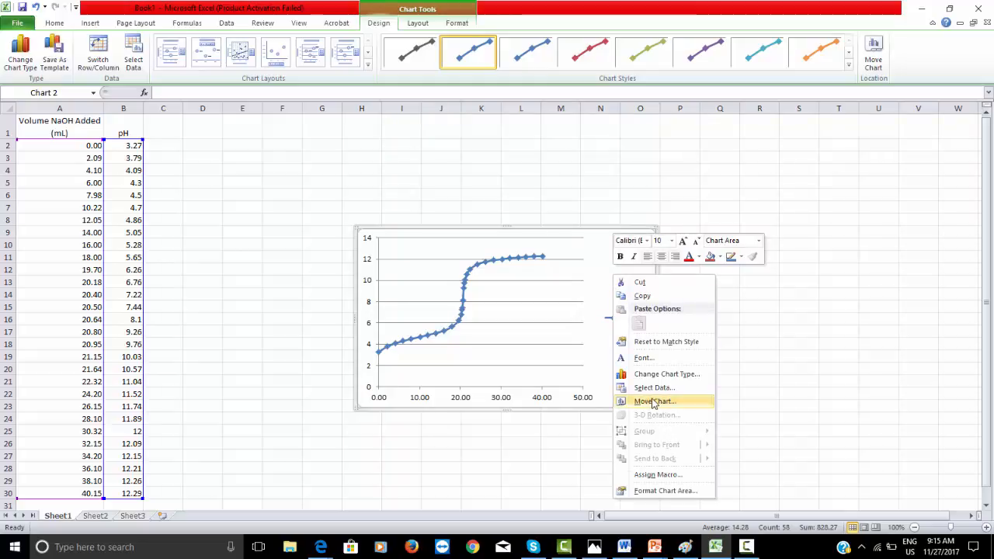
click(656, 401)
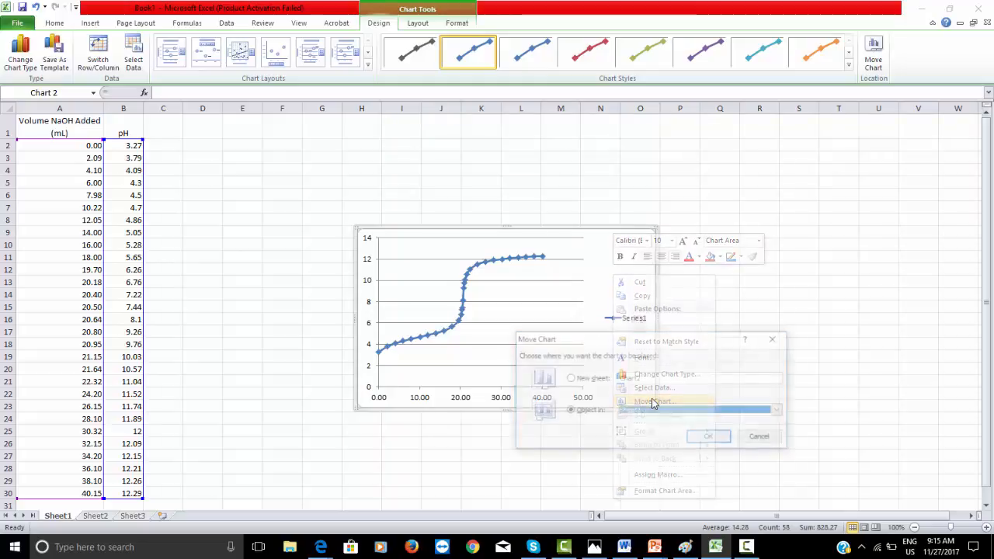
click(654, 400)
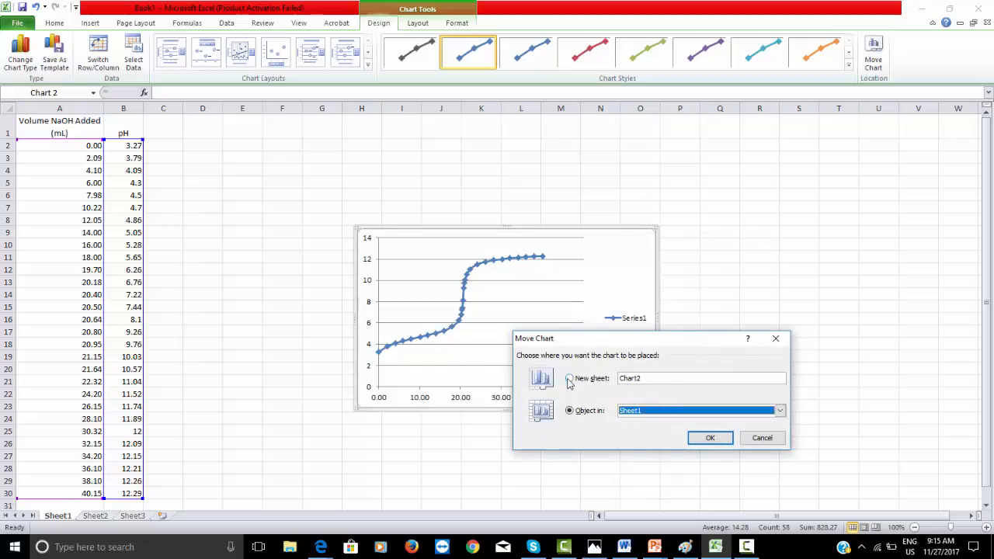
click(568, 379)
text(Titration Curve)
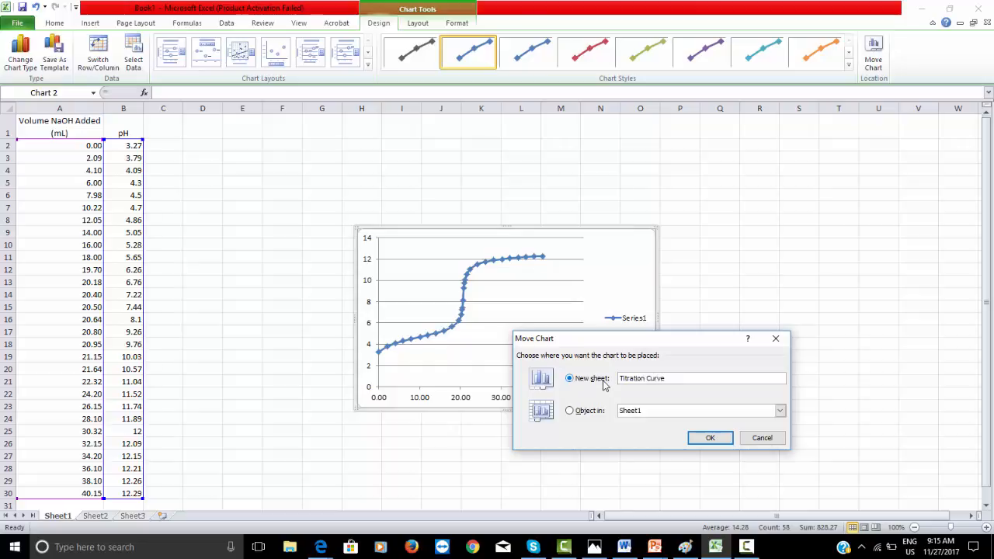
click(708, 438)
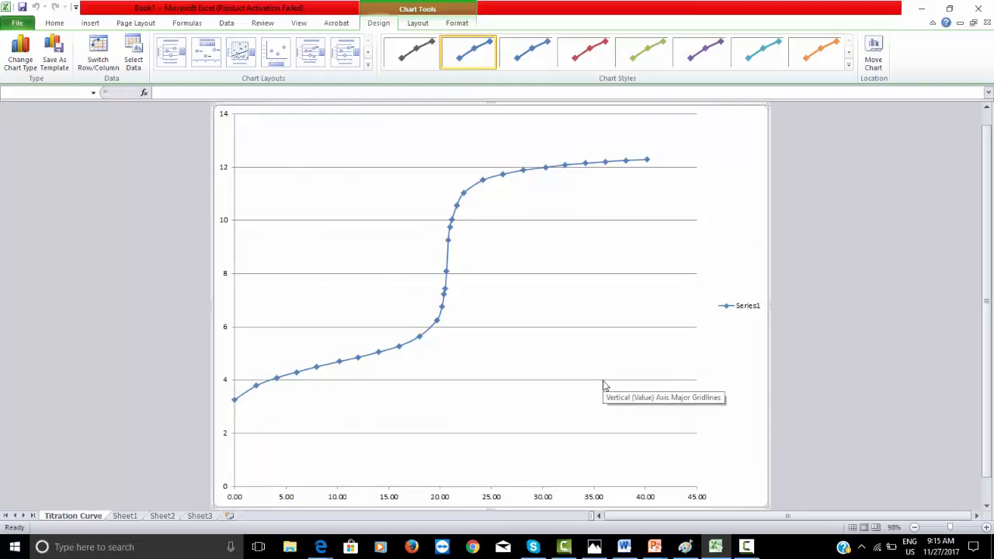
mouse_move(326, 261)
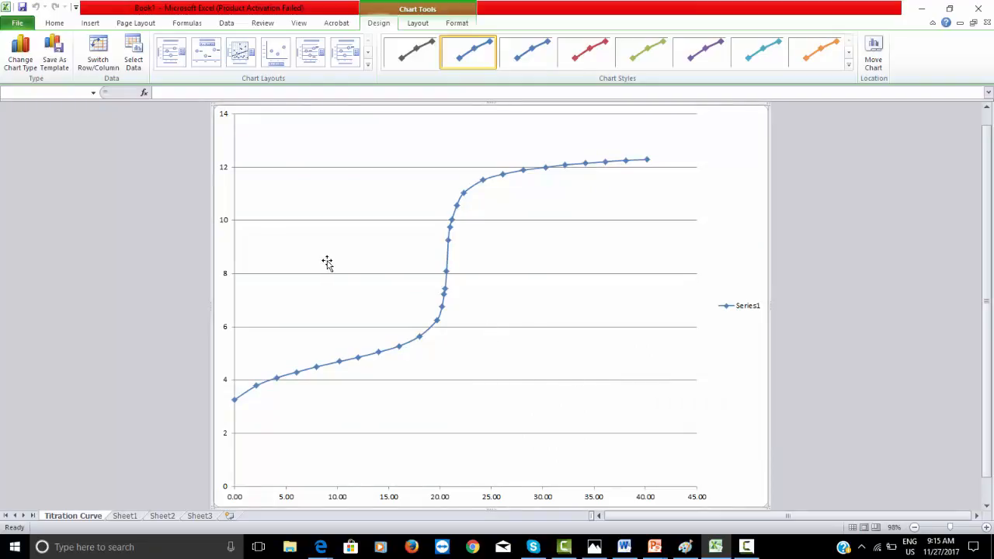
mouse_move(765, 295)
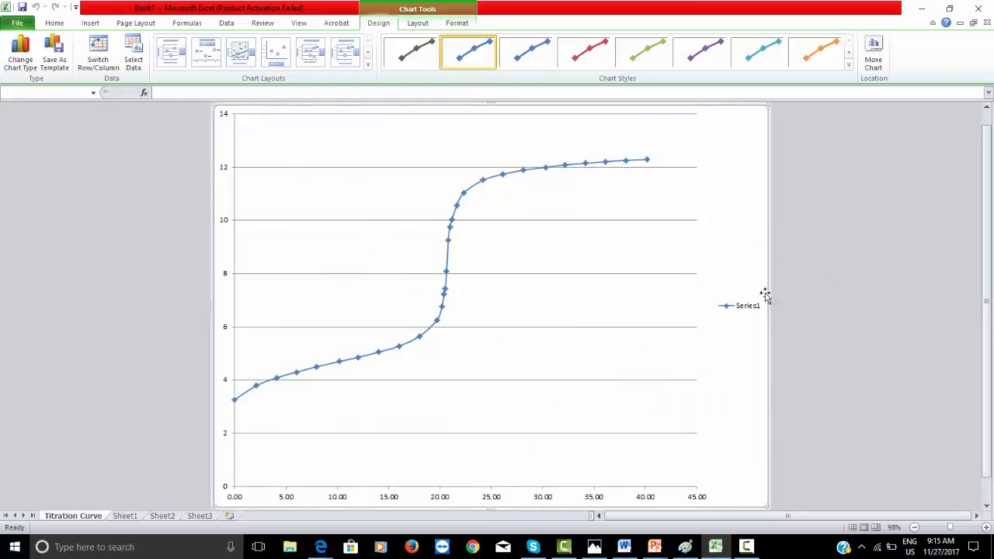
Delete the Series1 legend from the titration chart
click(745, 304)
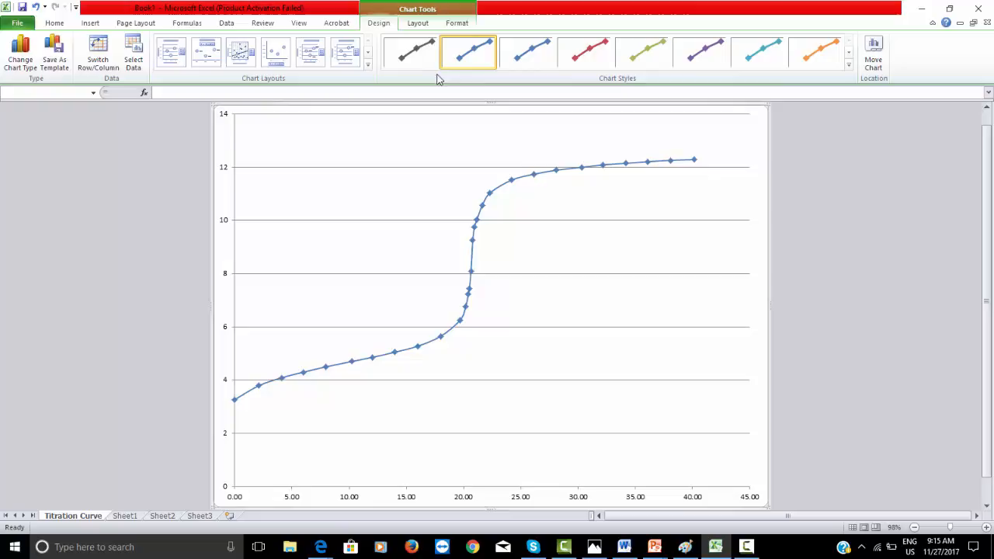
click(418, 23)
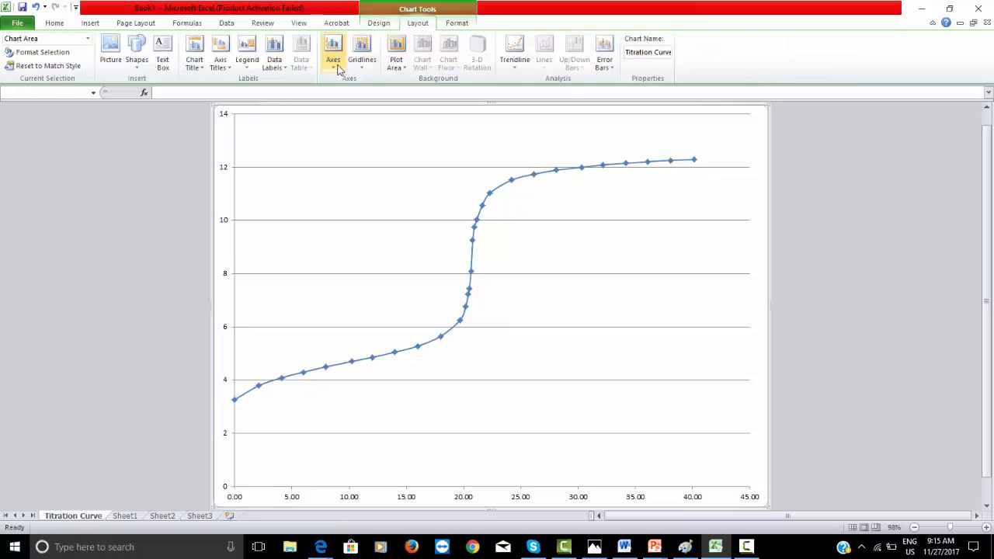
mouse_move(194, 54)
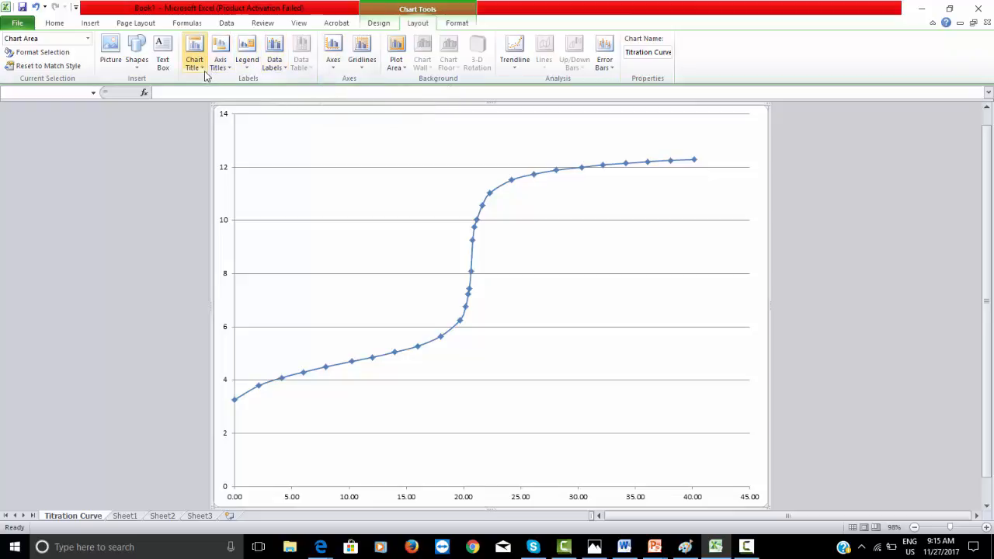
Add a chart title above the chart, a horizontal axis title and a rotated vertical axis title
click(195, 53)
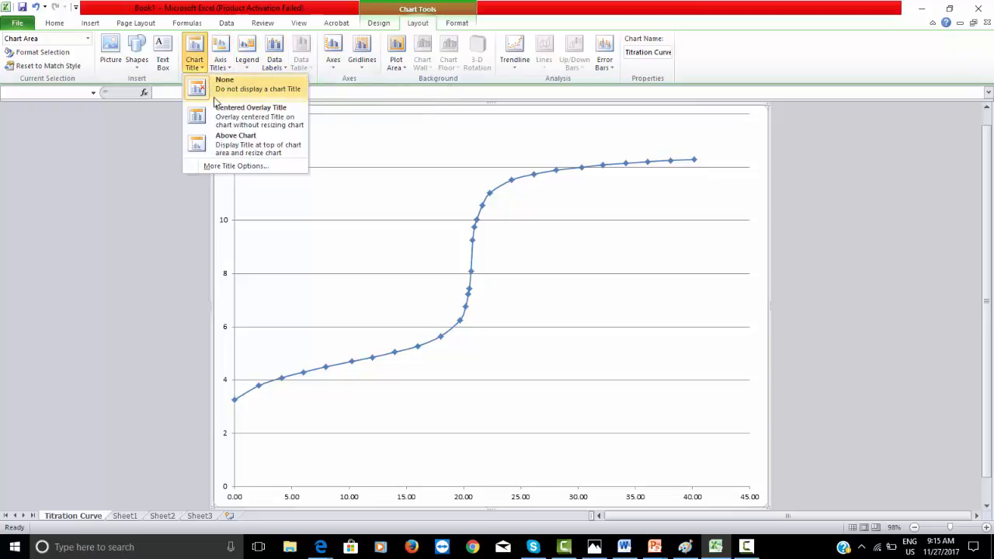
click(237, 143)
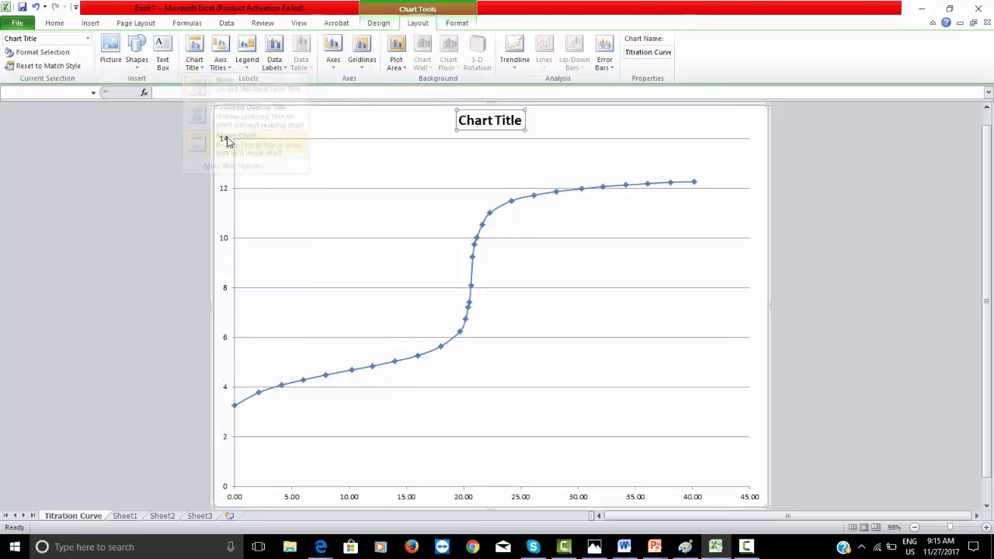
click(220, 52)
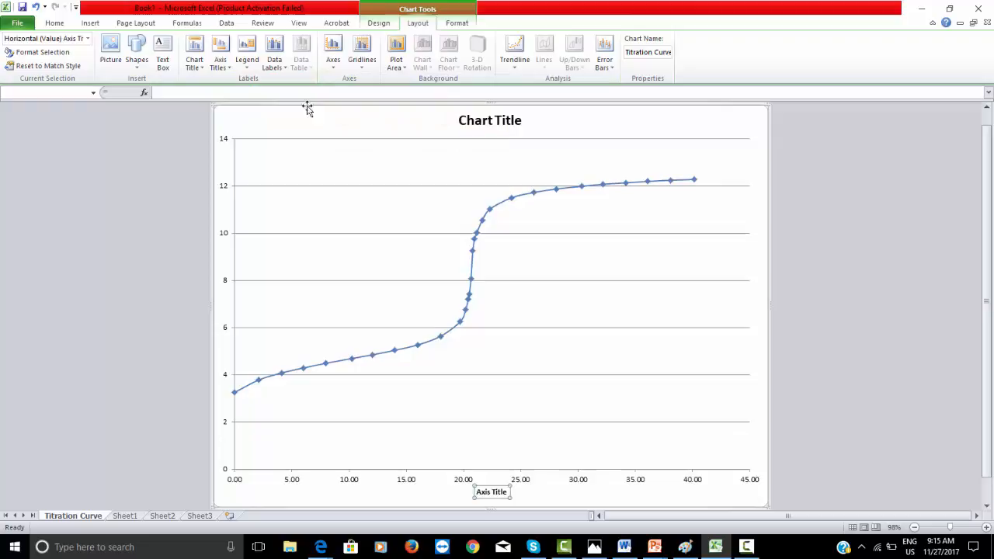
click(221, 55)
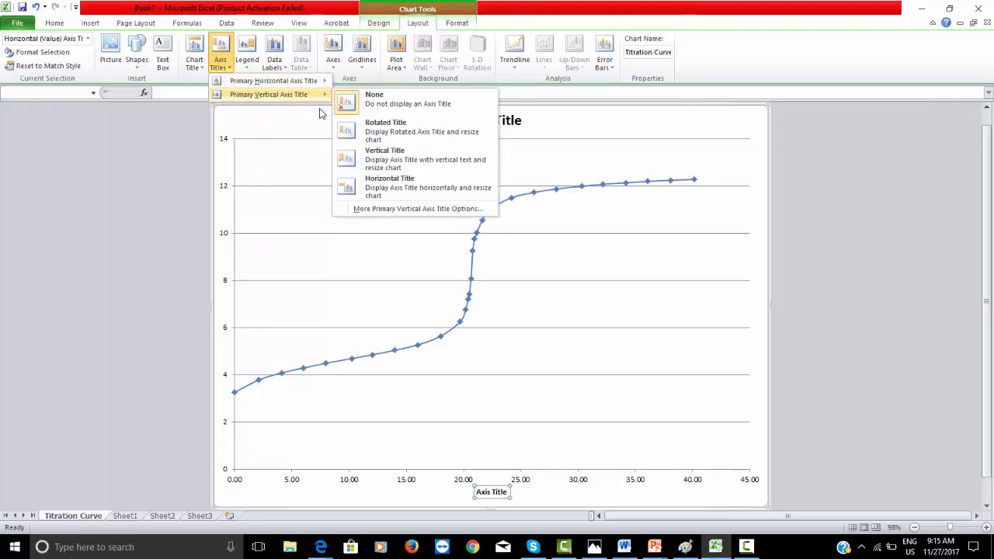
mouse_move(385, 130)
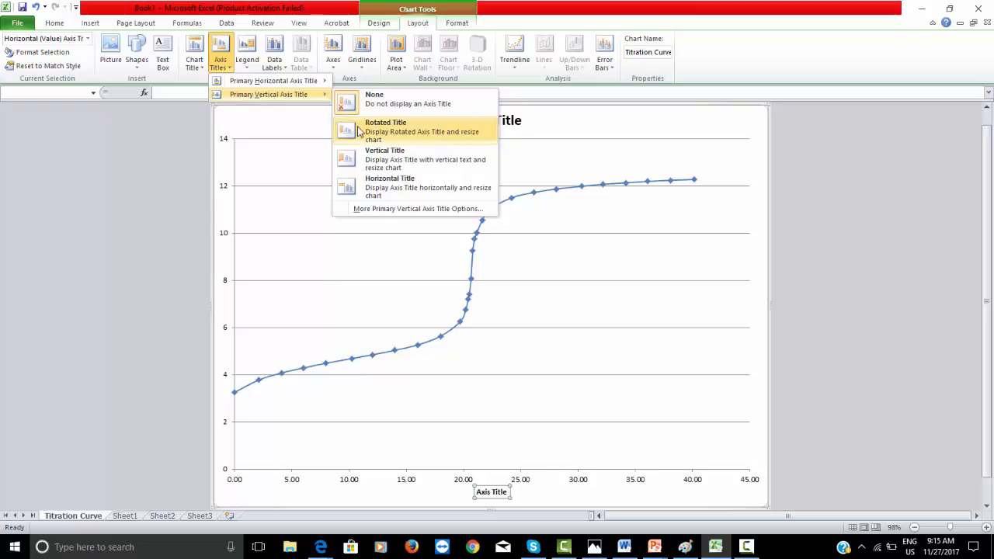
click(385, 130)
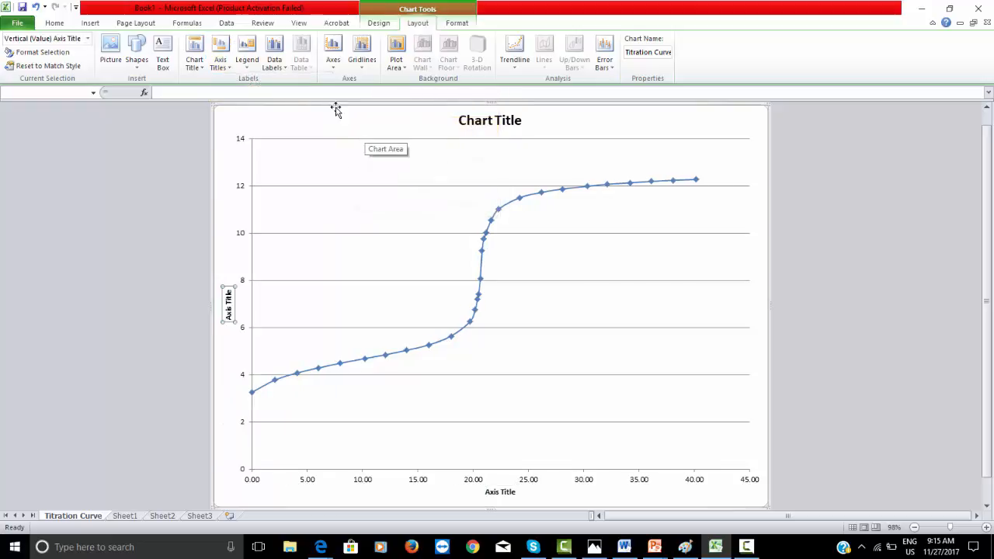
mouse_move(357, 87)
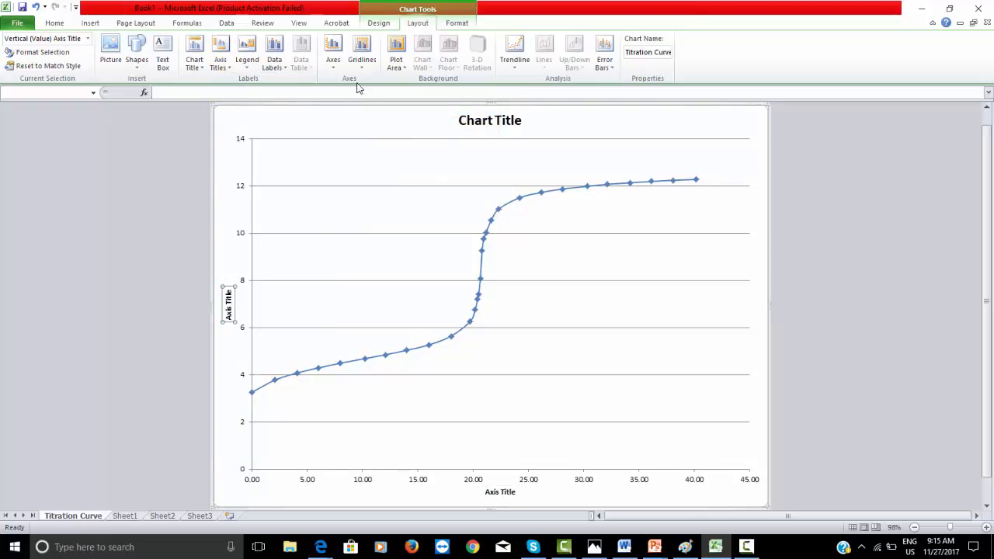
Add minor horizontal gridlines and major & minor vertical gridlines to the chart
click(362, 50)
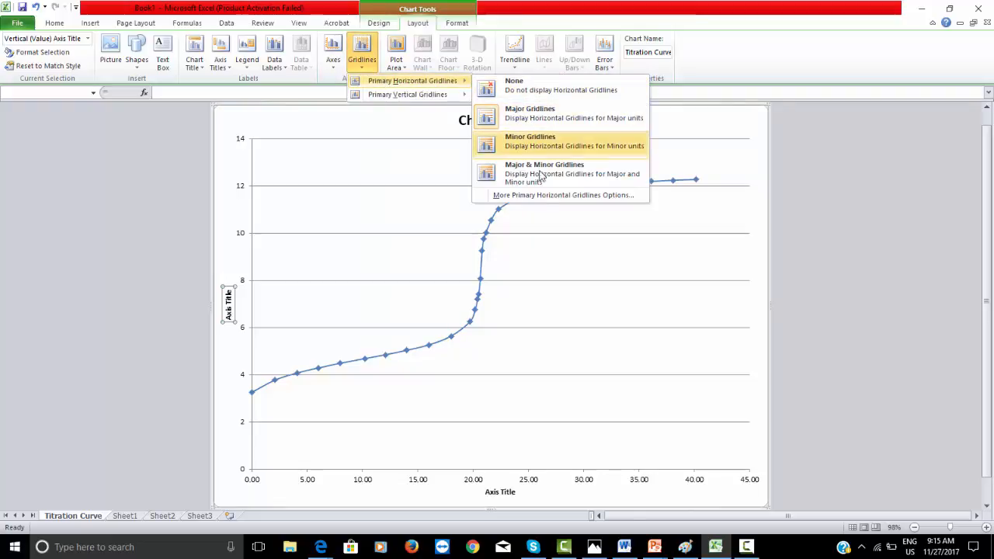
click(559, 173)
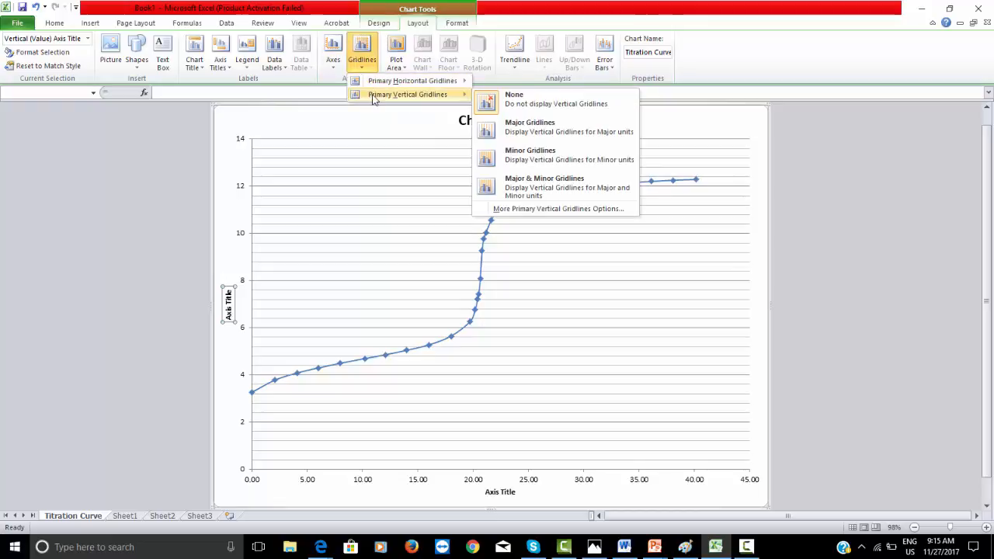
mouse_move(544, 187)
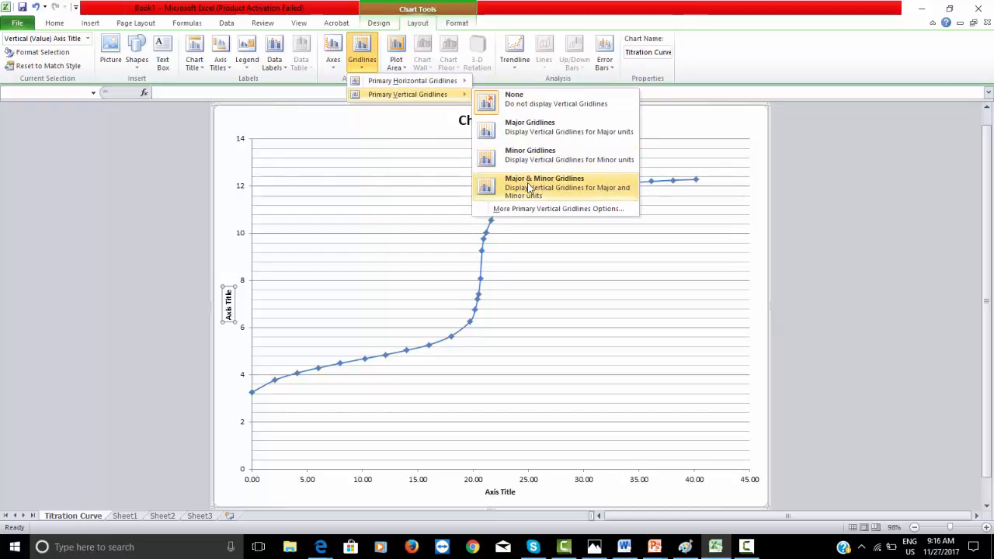
click(544, 179)
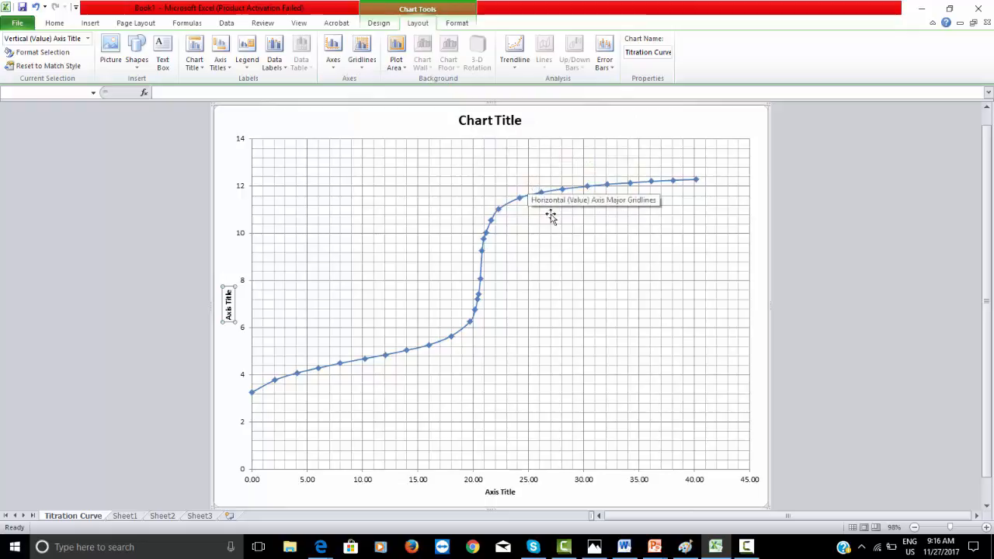
mouse_move(525, 494)
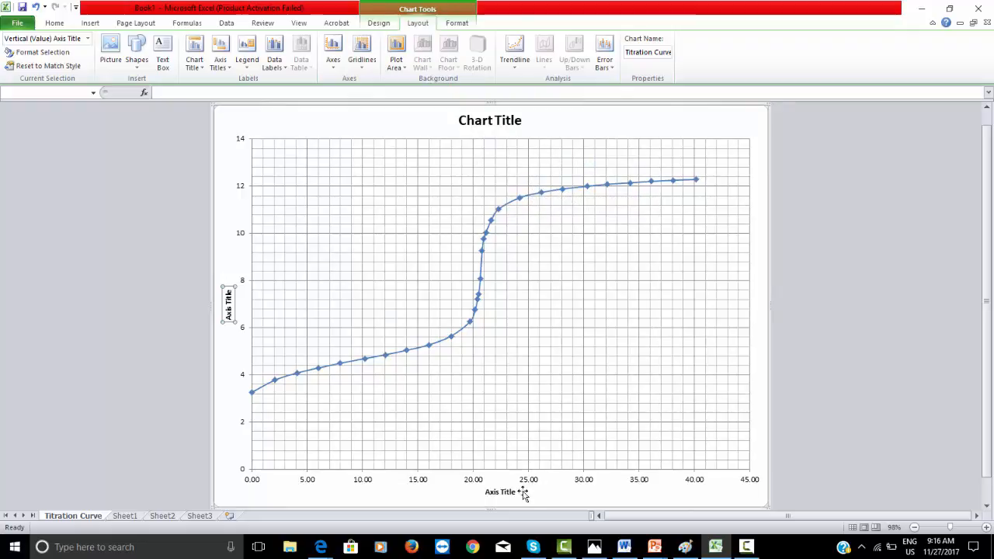
click(503, 491)
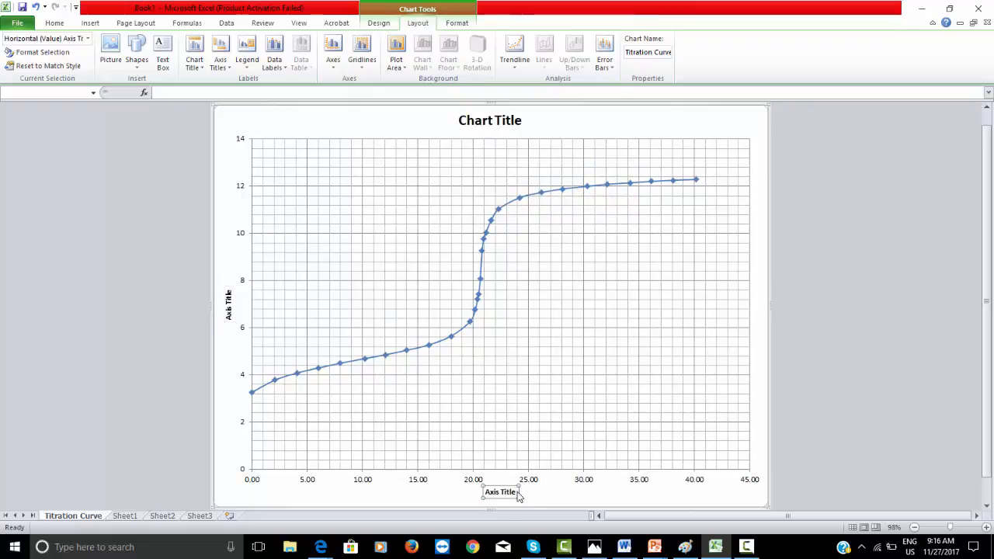
click(500, 491)
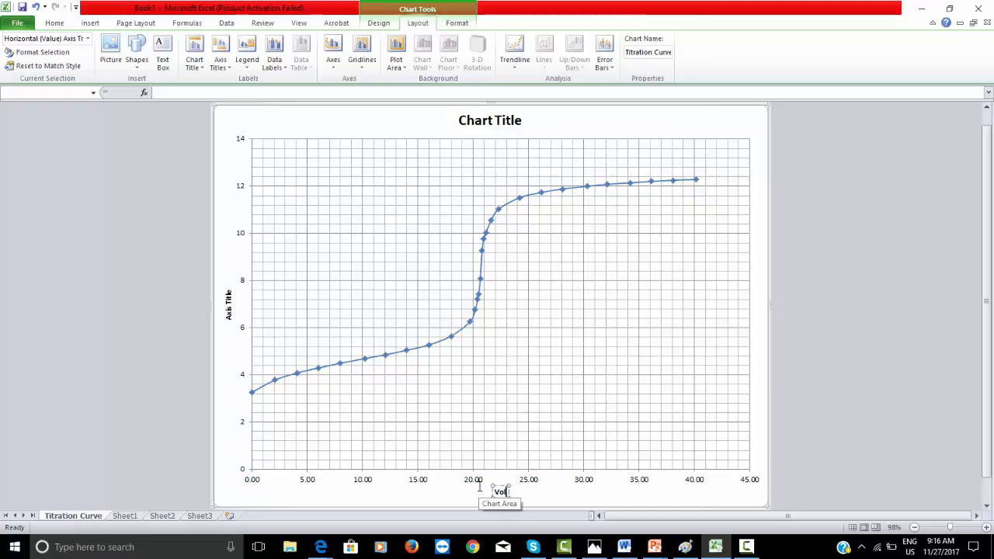
Label the horizontal axis 'Volume of NaOH added (mL)' and the vertical axis 'pH'
text(Volume of NaOH added ()
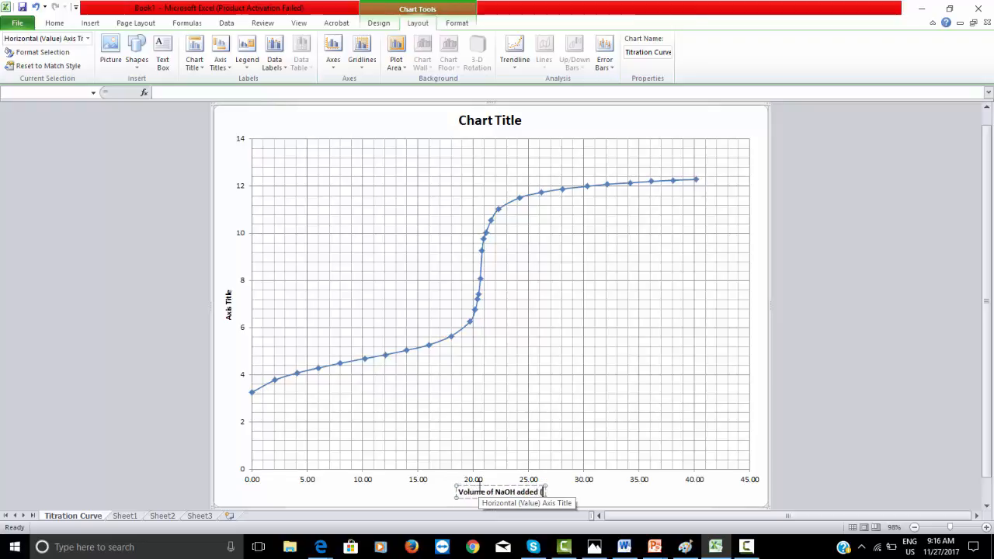
text(mL))
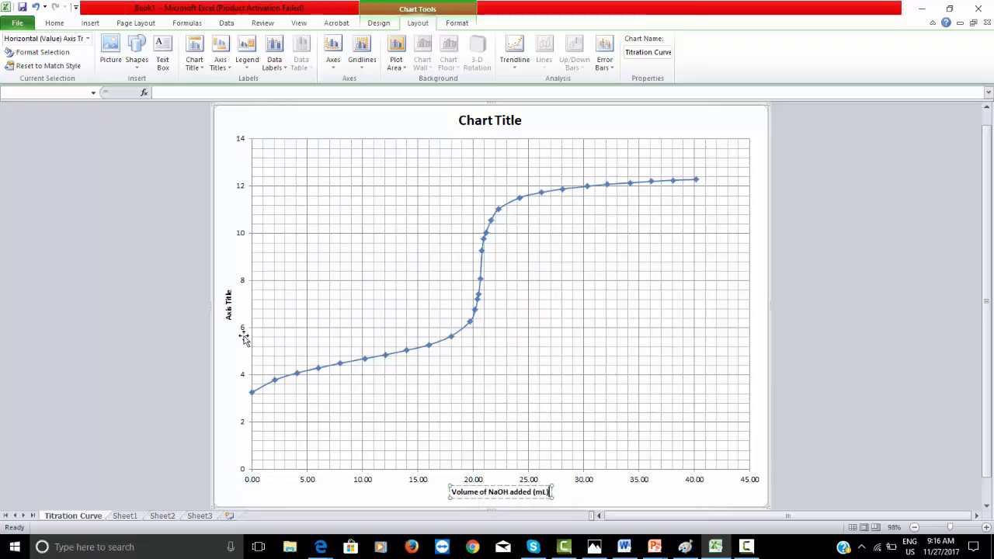
click(226, 304)
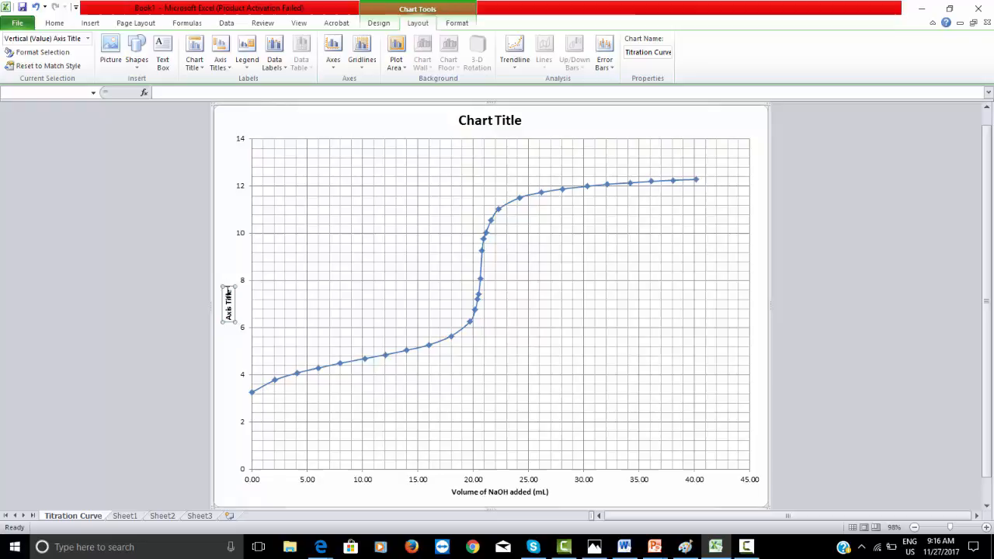
double_click(226, 302)
text(pH)
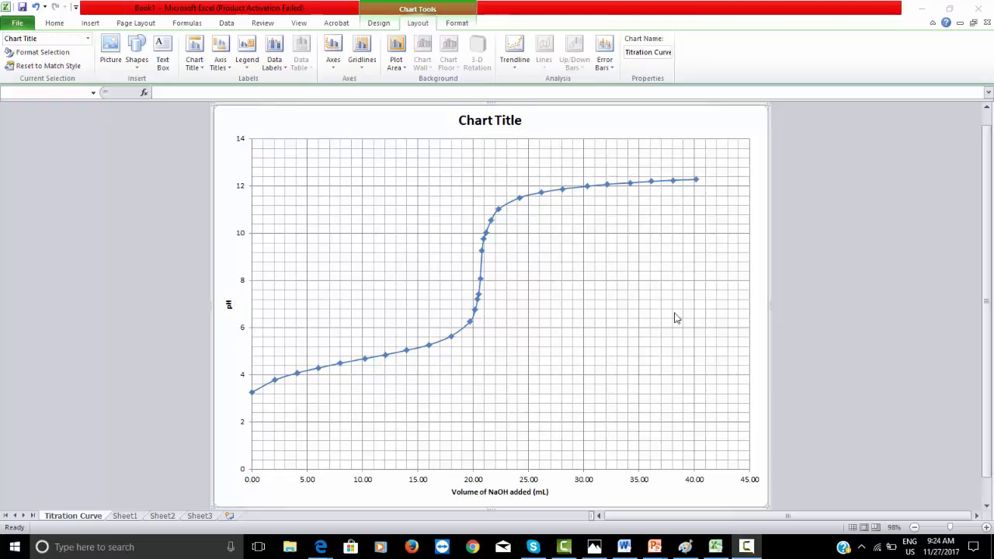
Set the chart title to 'Figure 1. Acetic Acid and NaOH Titration Curve of pH vs Volume of NaOH Added'
click(491, 122)
text(f)
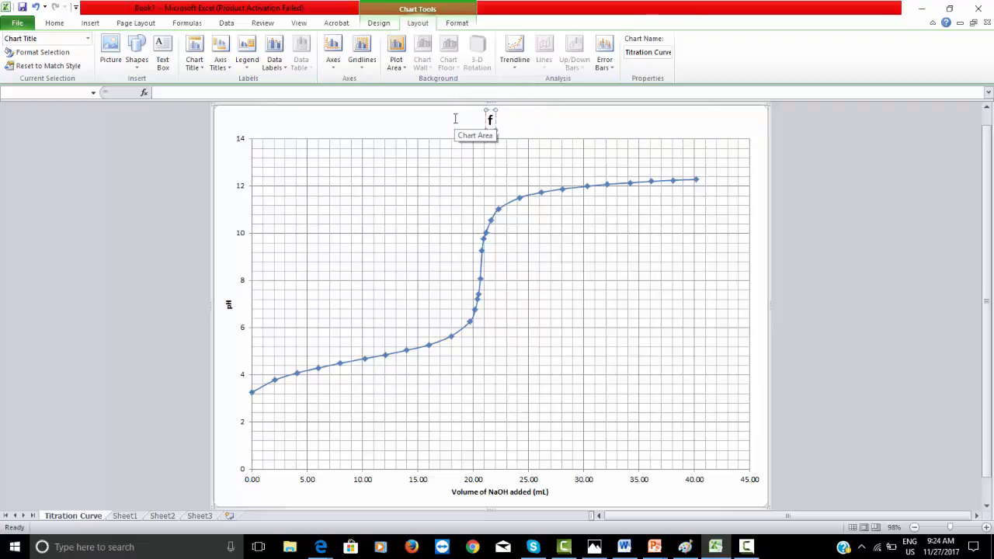
text(Figure 1. A)
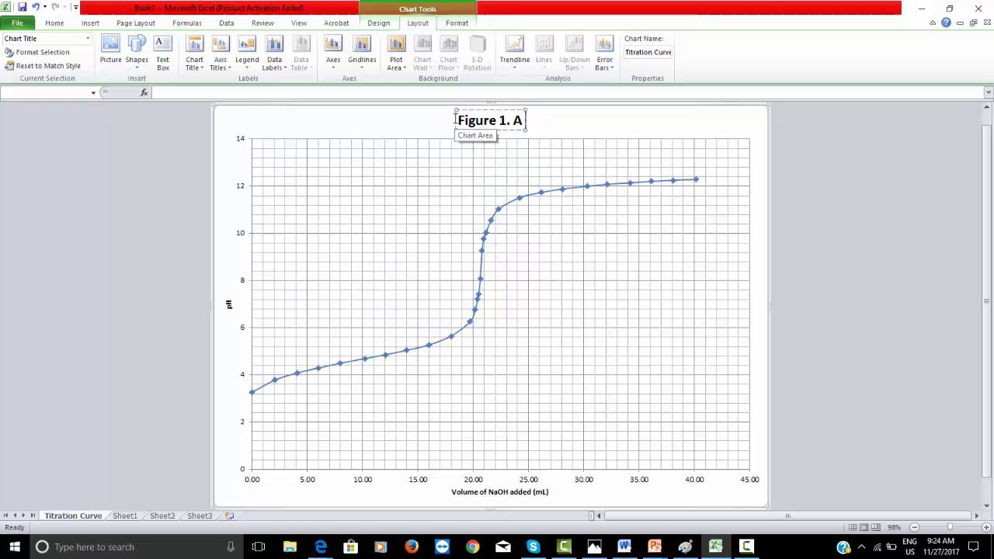
text(cetic Acid and NaOH)
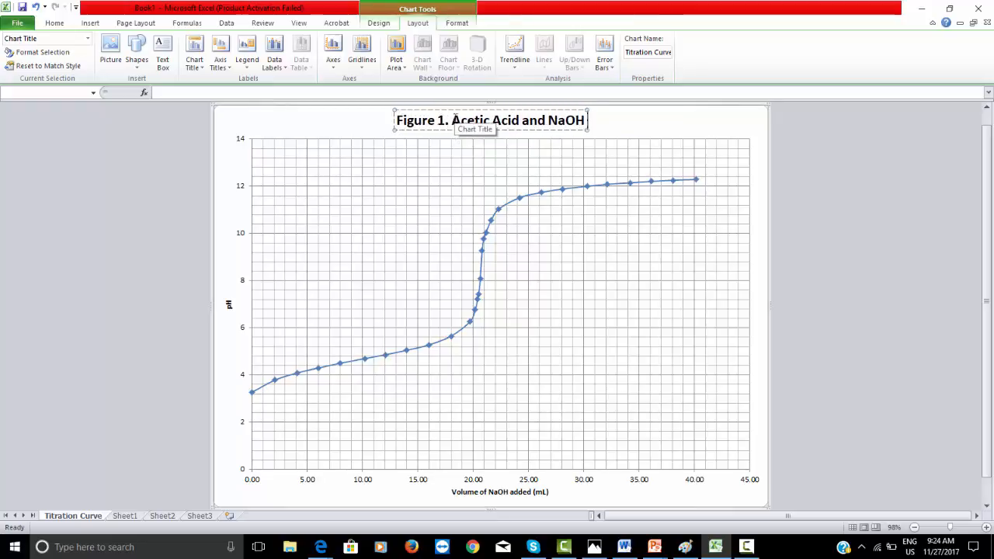
text(Titration)
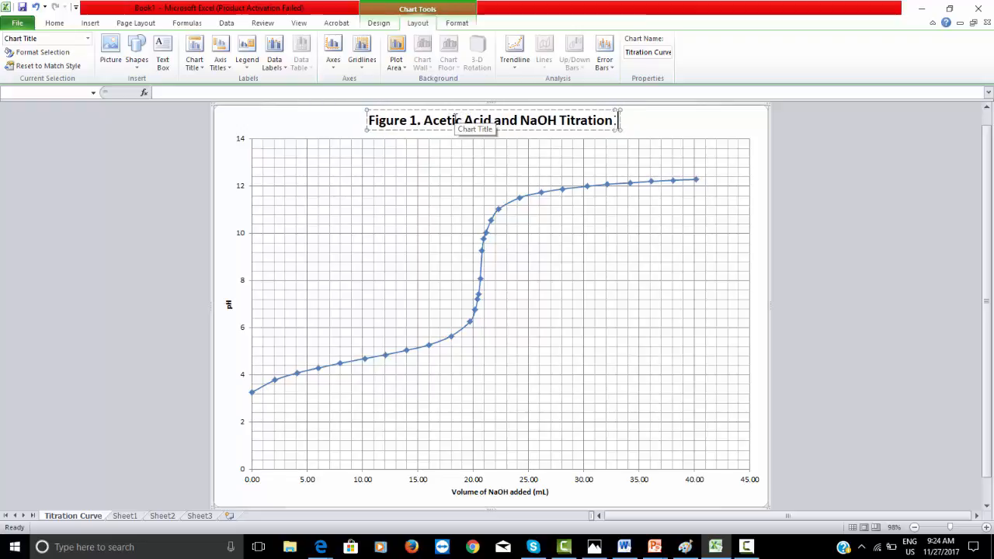
text(Curve of)
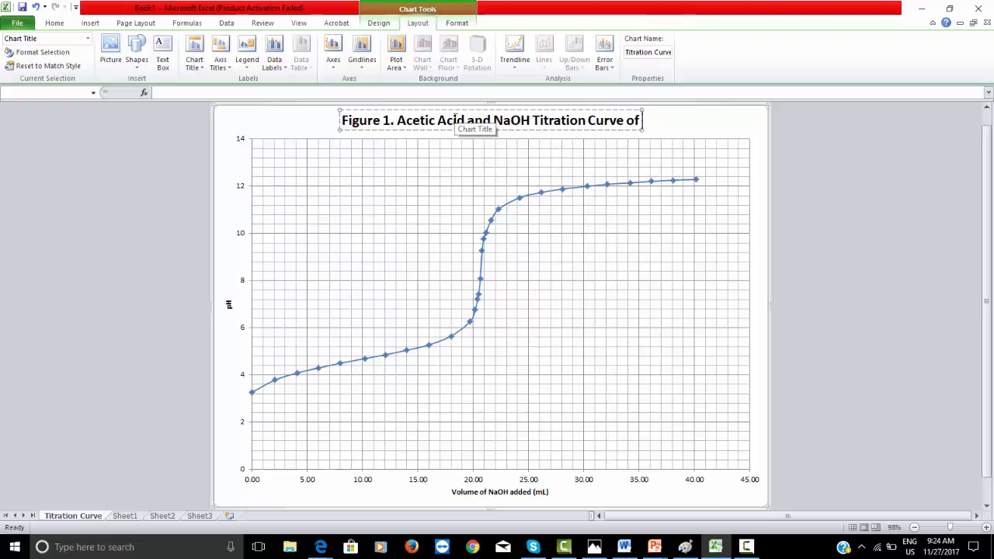
text(pH)
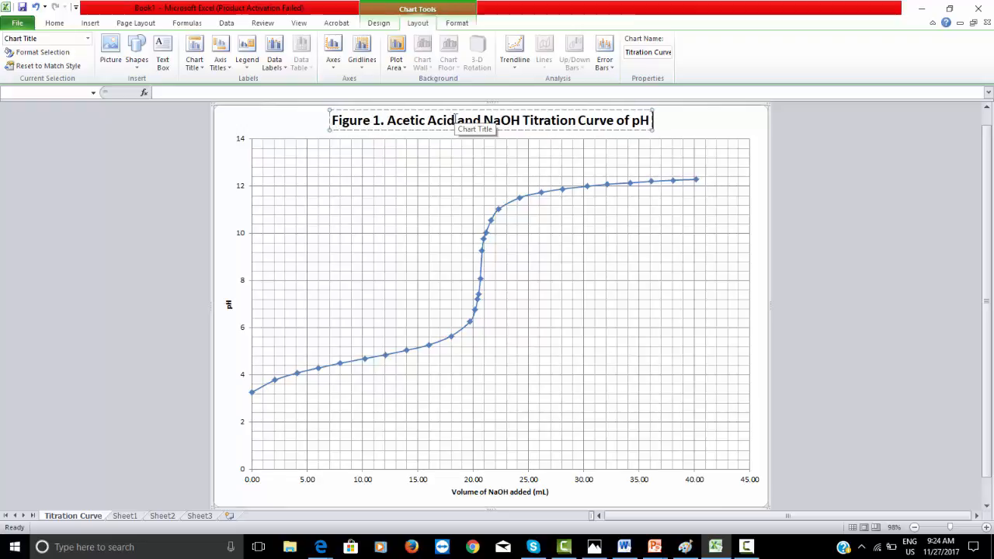
text(vs Volume of NaOH)
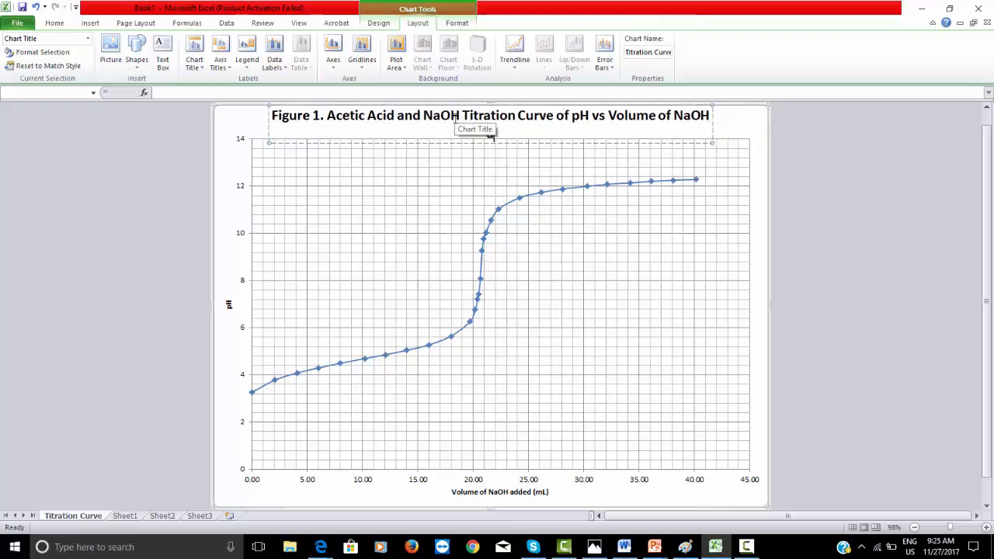
text(Added)
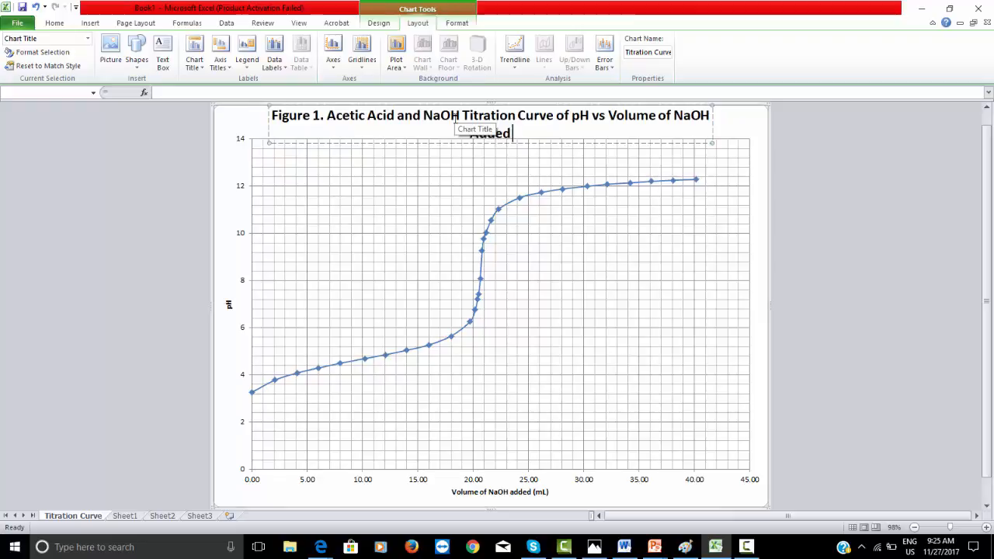
click(713, 140)
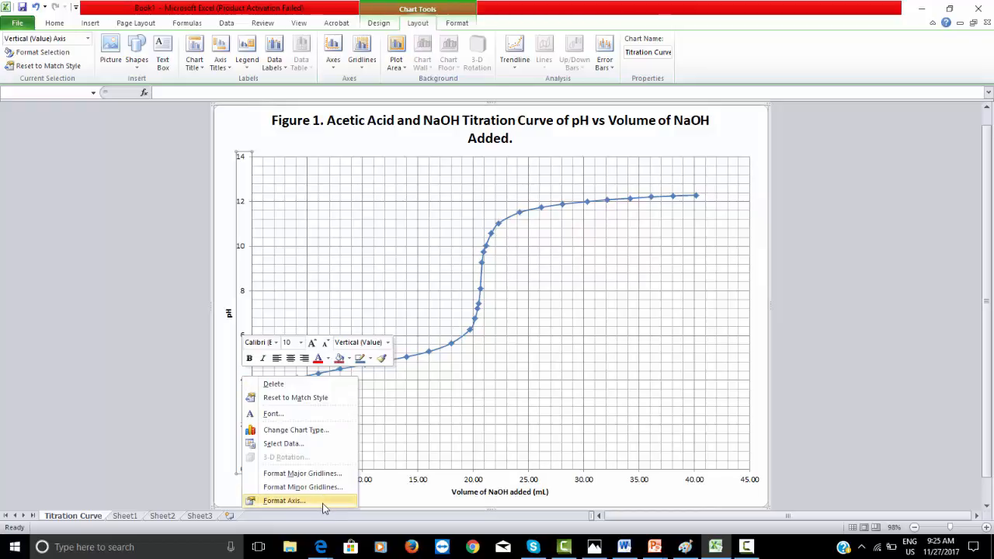
Set the vertical pH axis minimum to a fixed value of 2
click(285, 500)
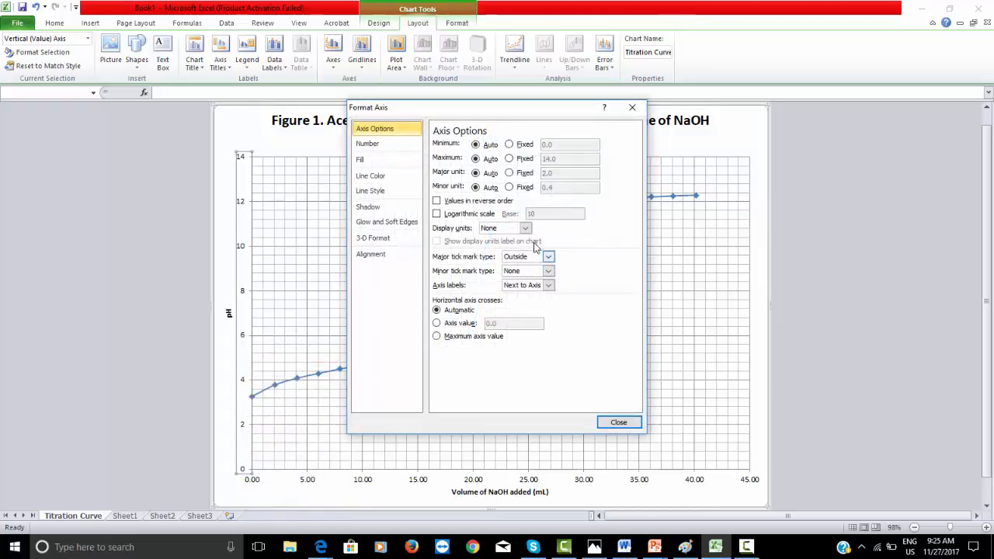
click(510, 144)
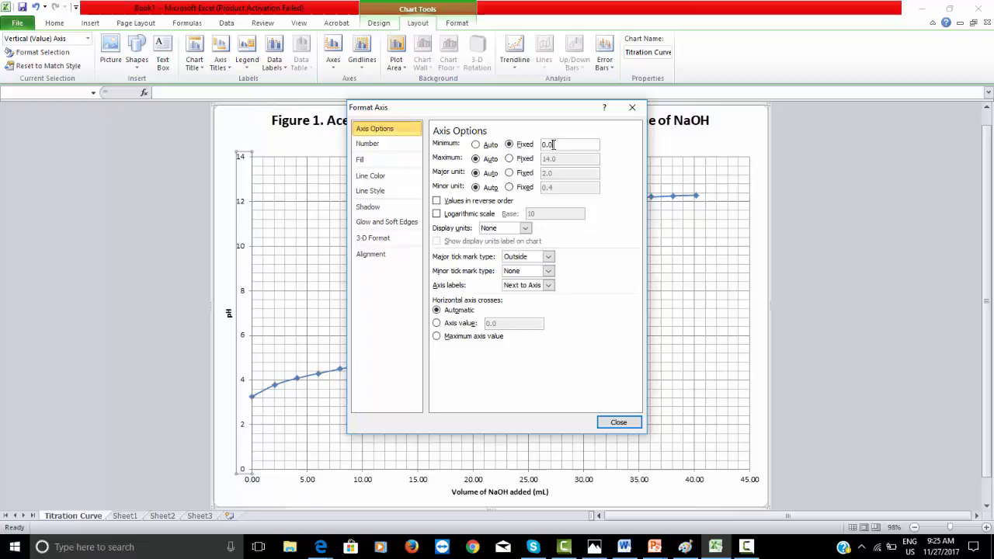
text(2)
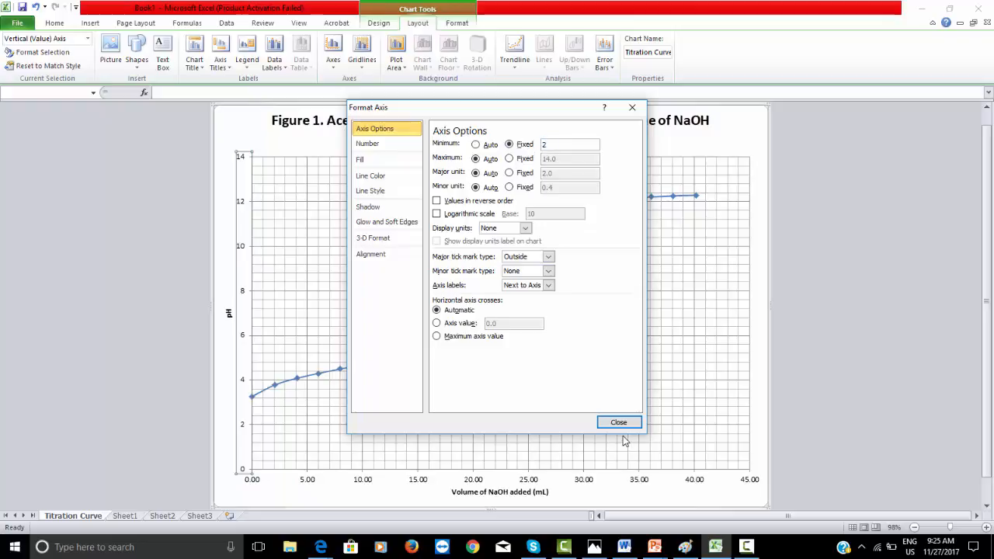
click(619, 423)
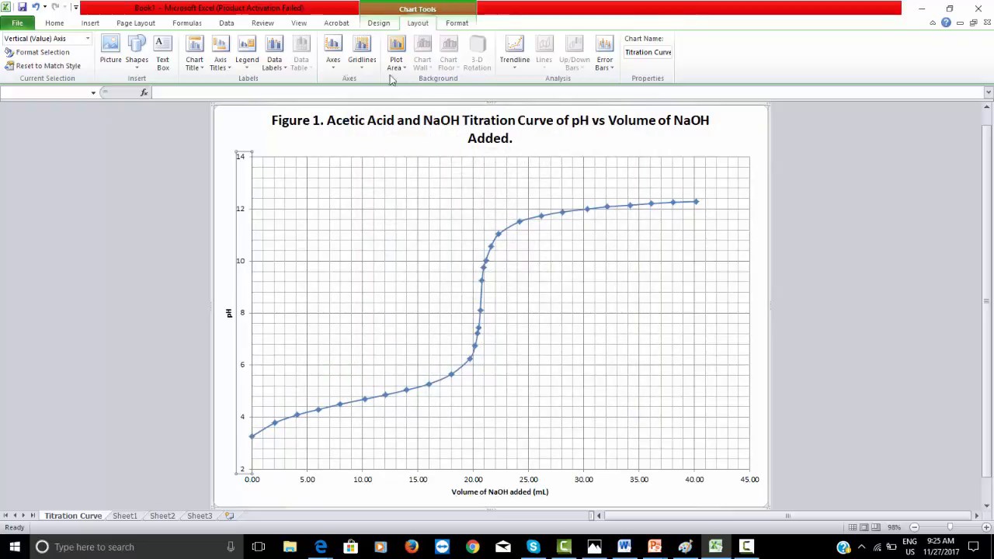
click(90, 23)
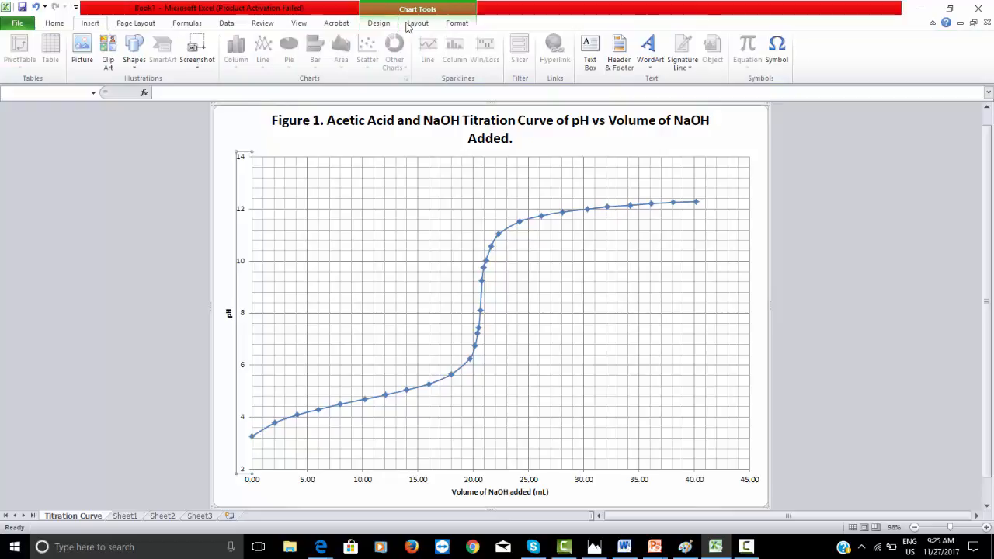
Add a 'Name & ID' text box at the chart's top right and a 'Date' text box at top left
click(590, 48)
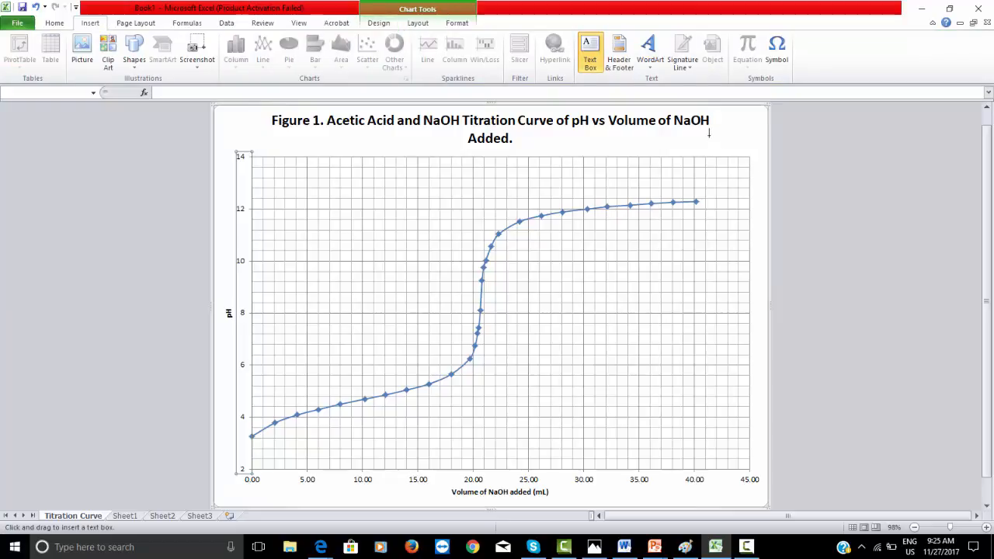
drag(708, 134, 761, 155)
text(Name & ID)
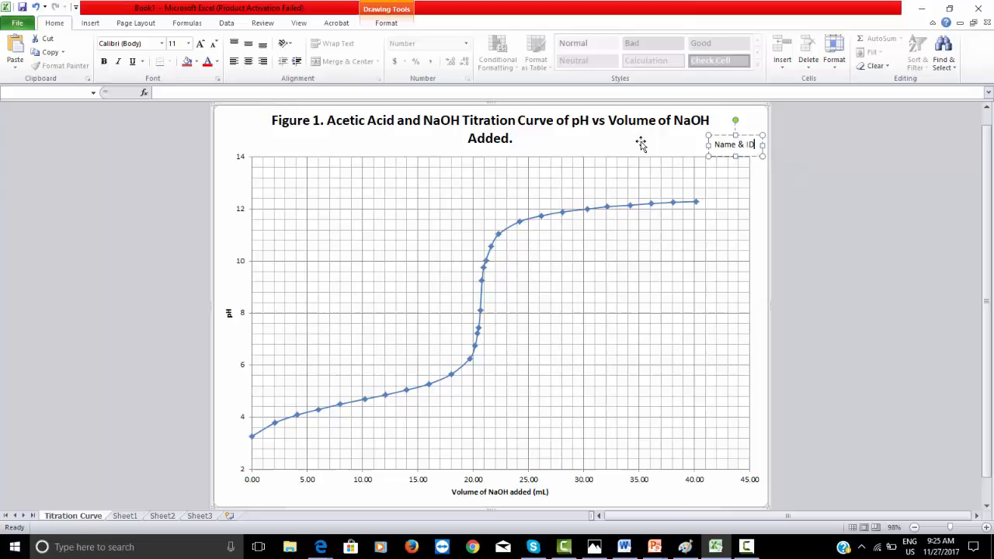
mouse_move(687, 137)
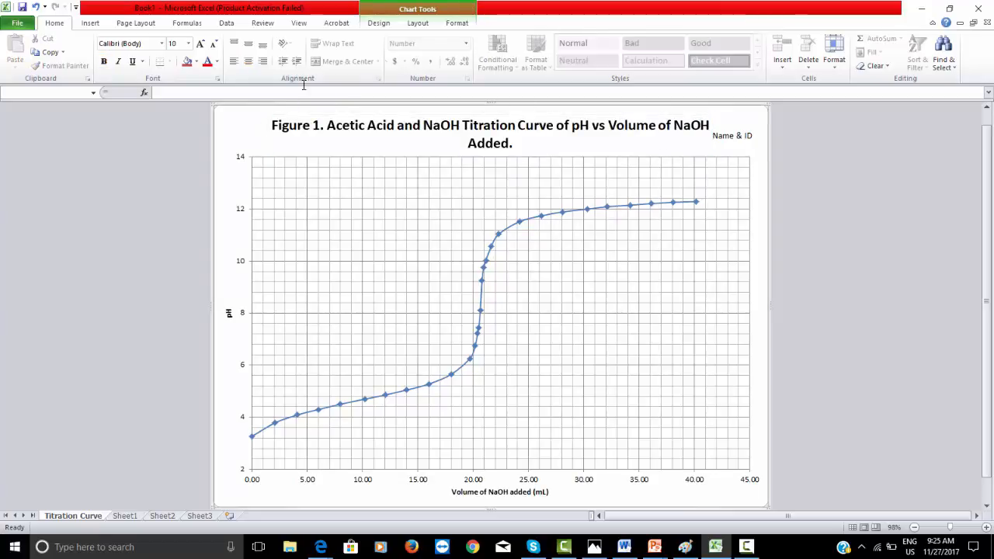
click(90, 23)
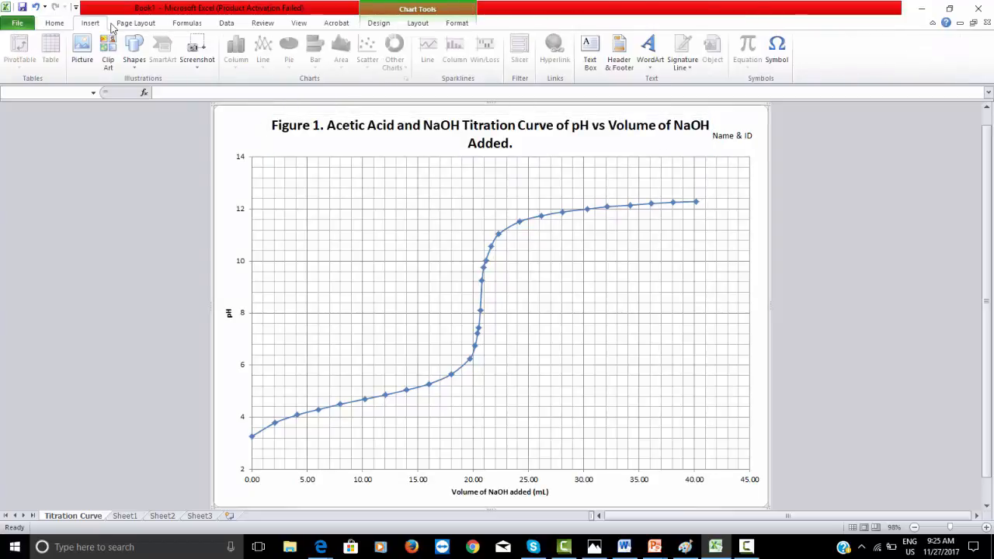
click(590, 48)
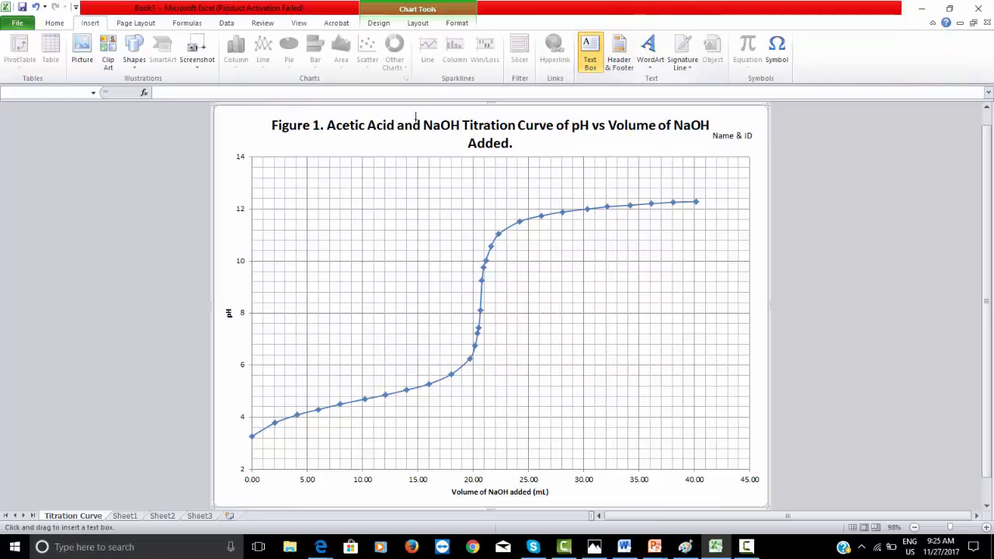
drag(223, 122, 262, 148)
text(Date)
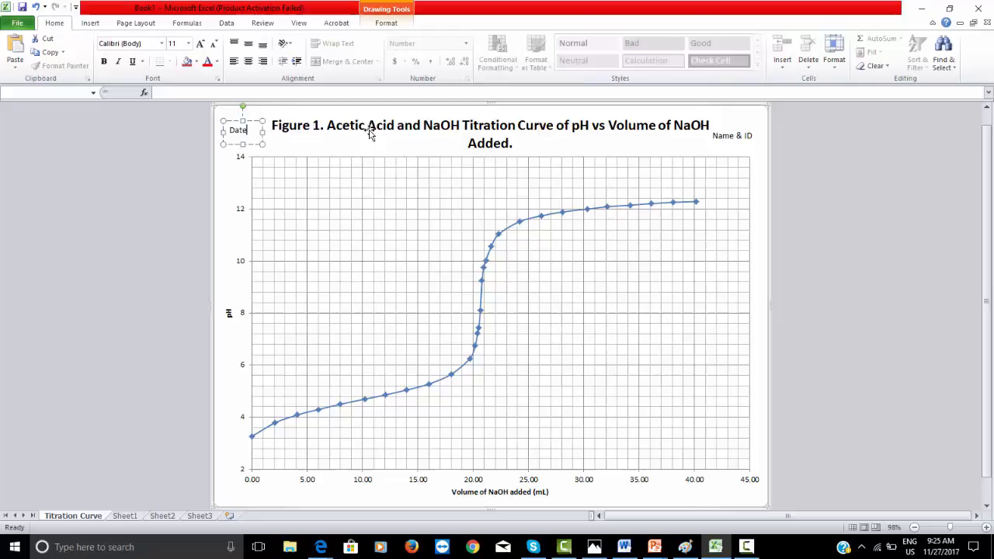
mouse_move(370, 145)
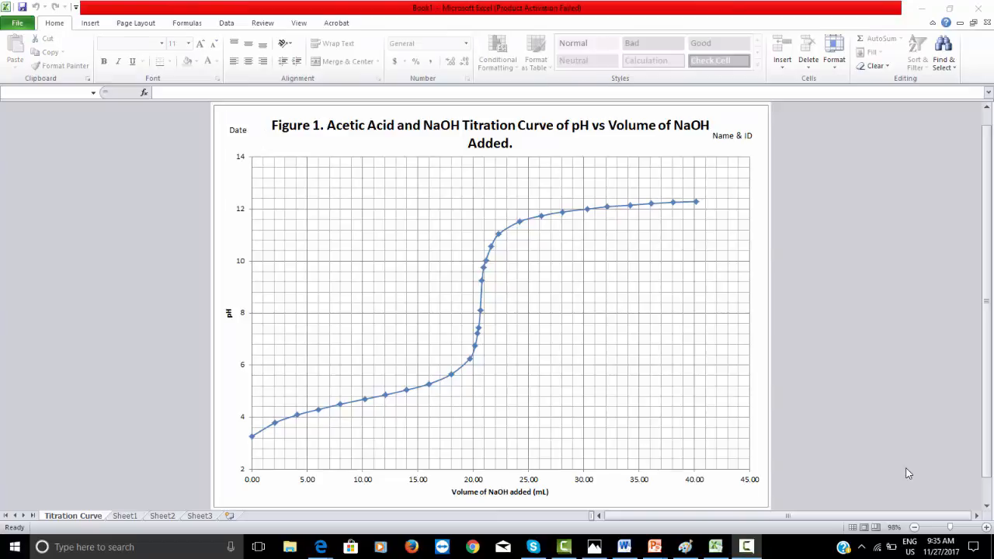
mouse_move(487, 432)
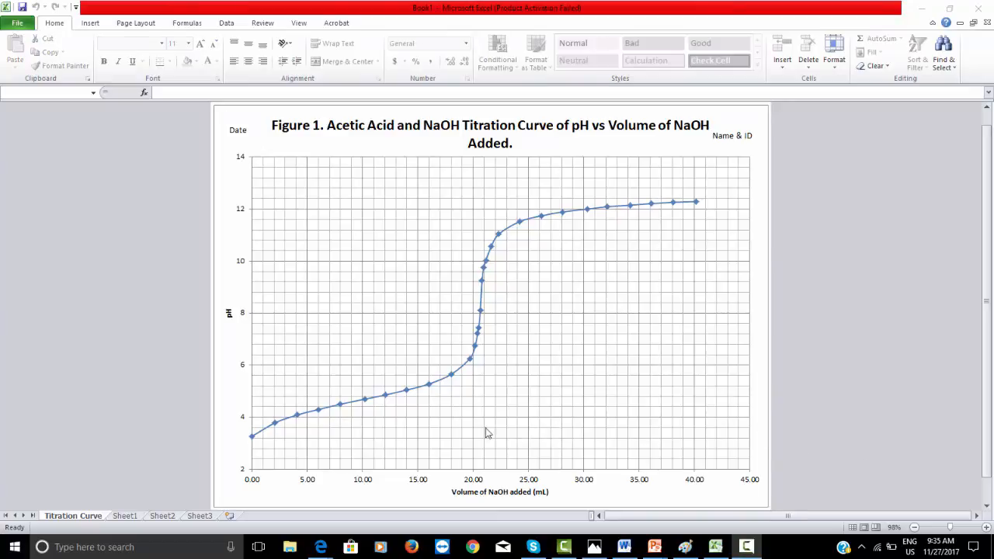
mouse_move(404, 382)
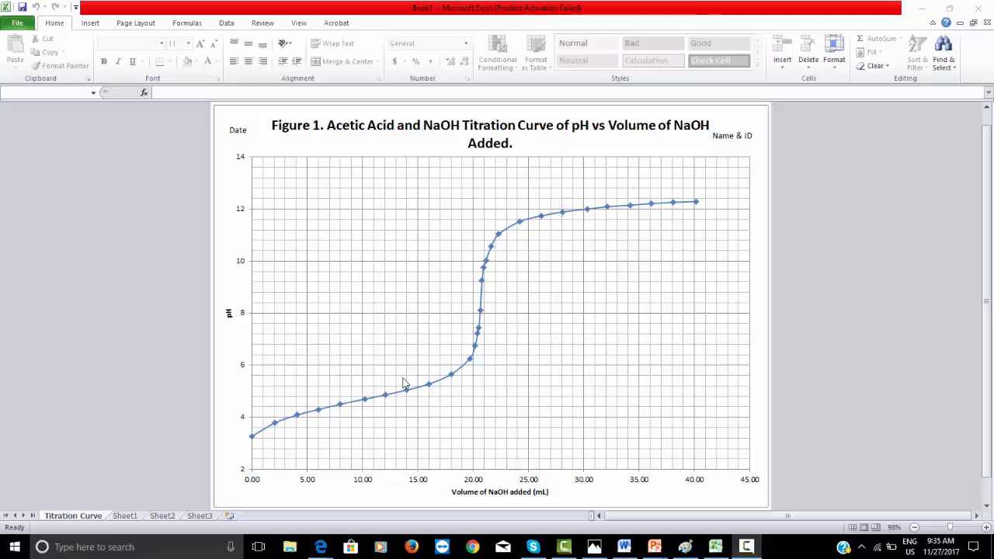
mouse_move(391, 261)
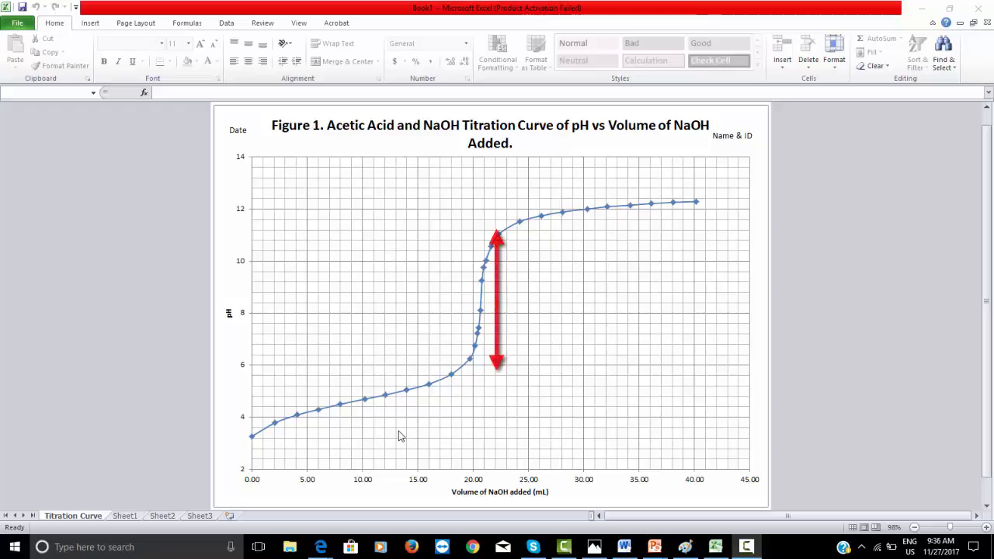
mouse_move(385, 400)
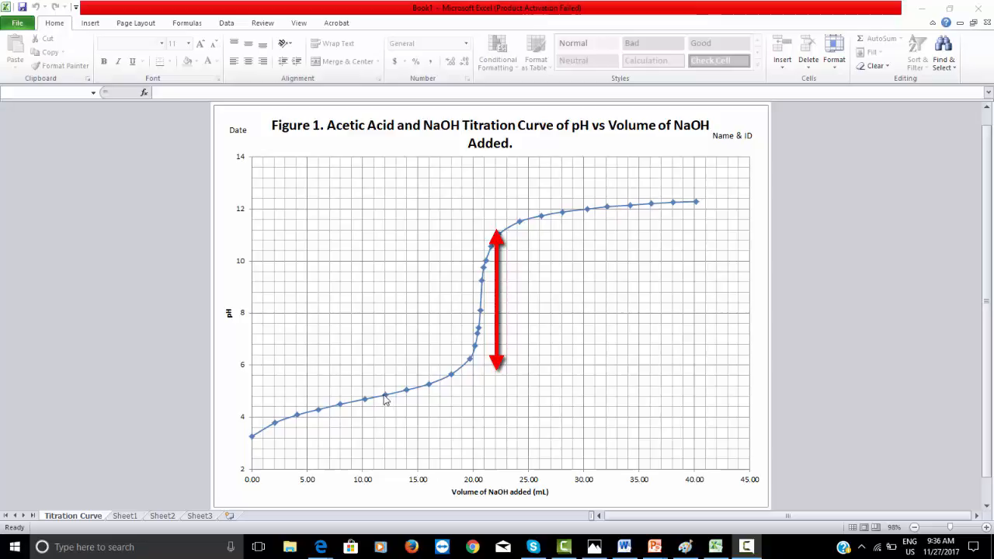
mouse_move(509, 373)
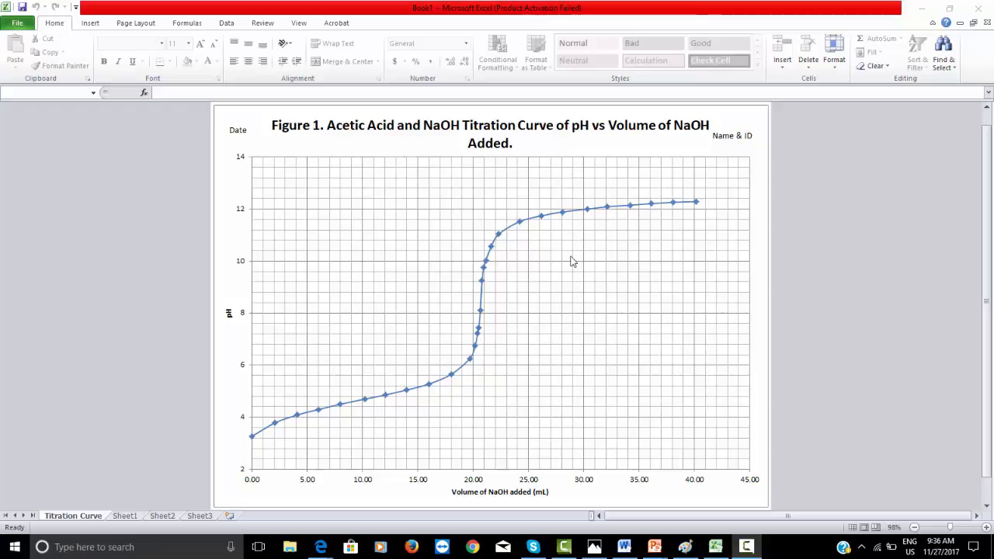
mouse_move(567, 469)
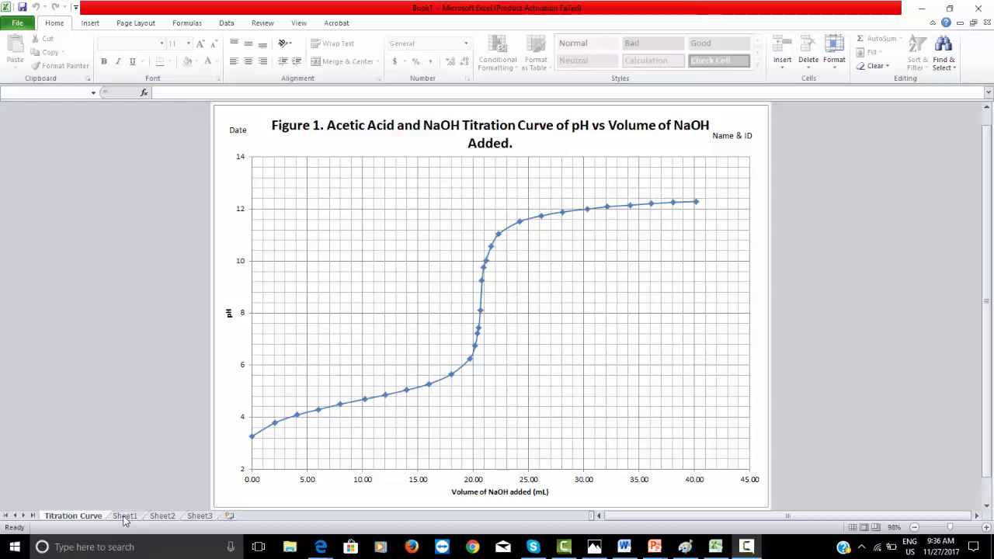
Chart the A9:B24 steep-region data on Sheet1 as a scatter plot and start relocating it
click(124, 516)
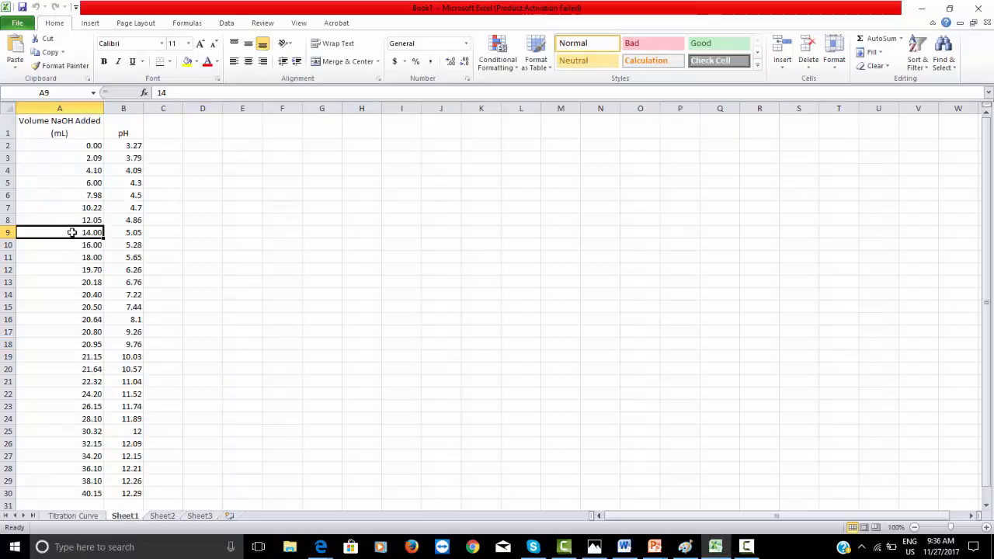
drag(59, 233, 122, 382)
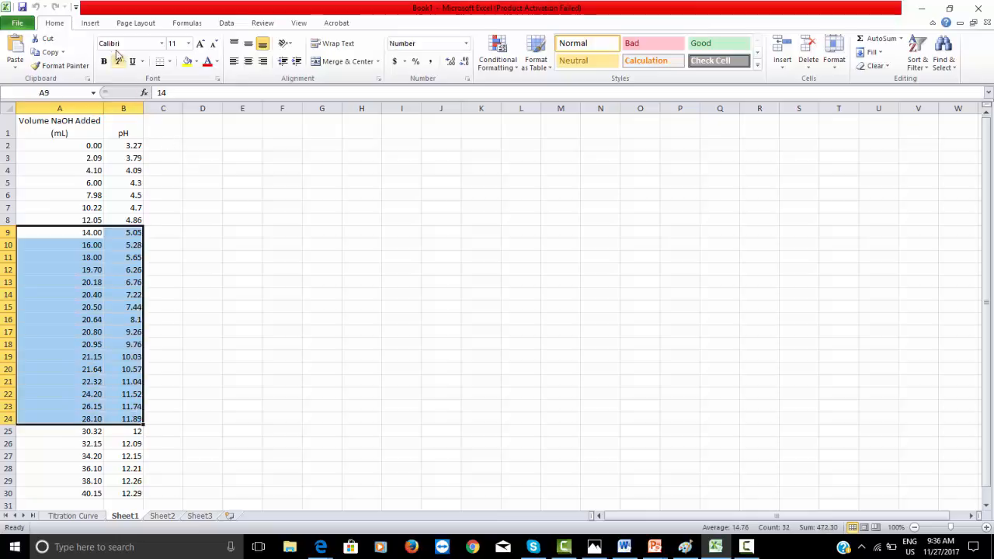
click(90, 23)
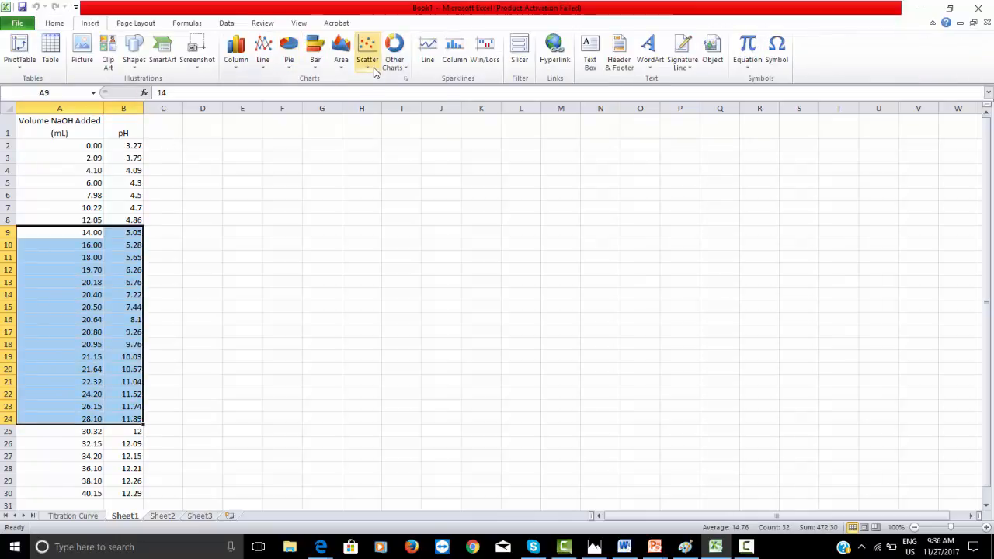
click(366, 47)
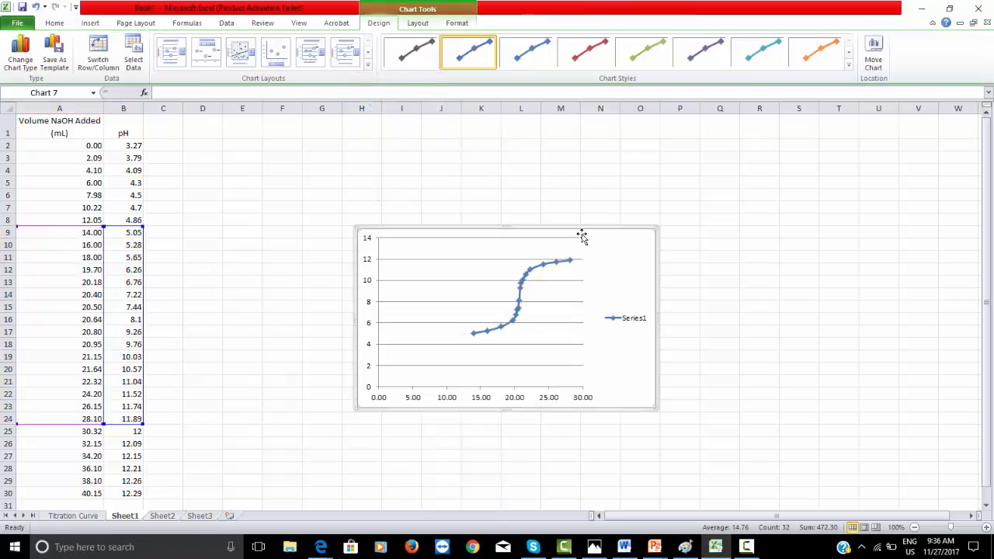
right_click(582, 237)
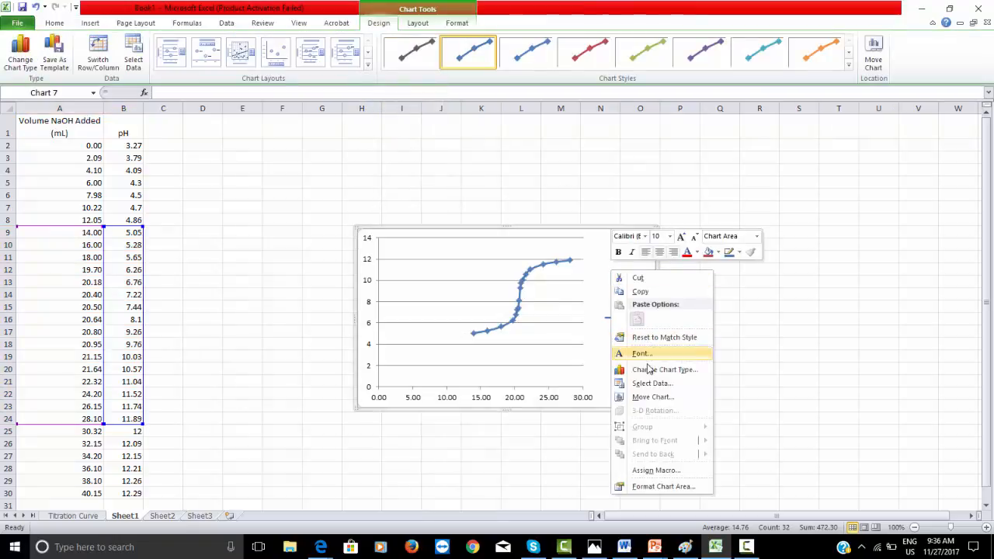
click(653, 398)
text(expen)
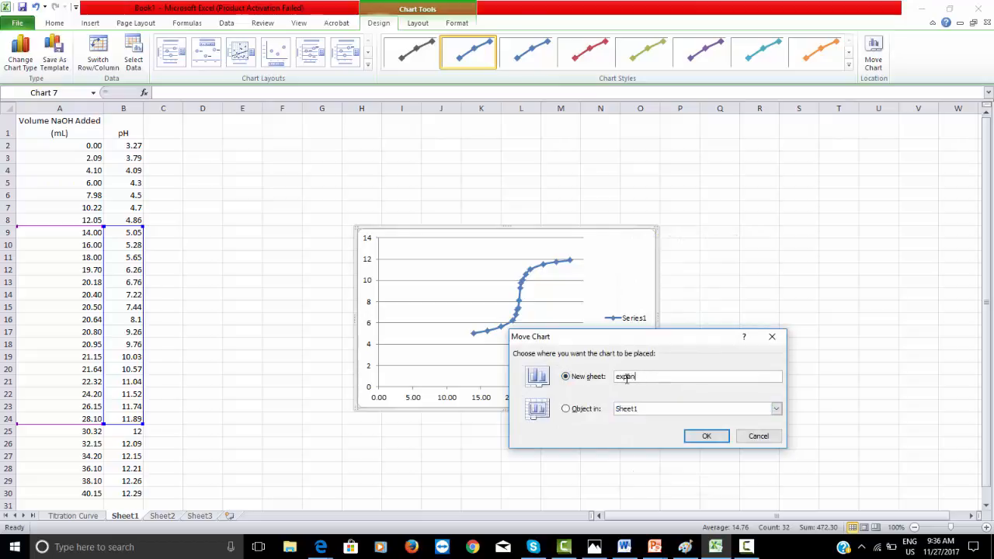
Move the steep-region scatter chart to a new chart sheet named expanded
click(706, 435)
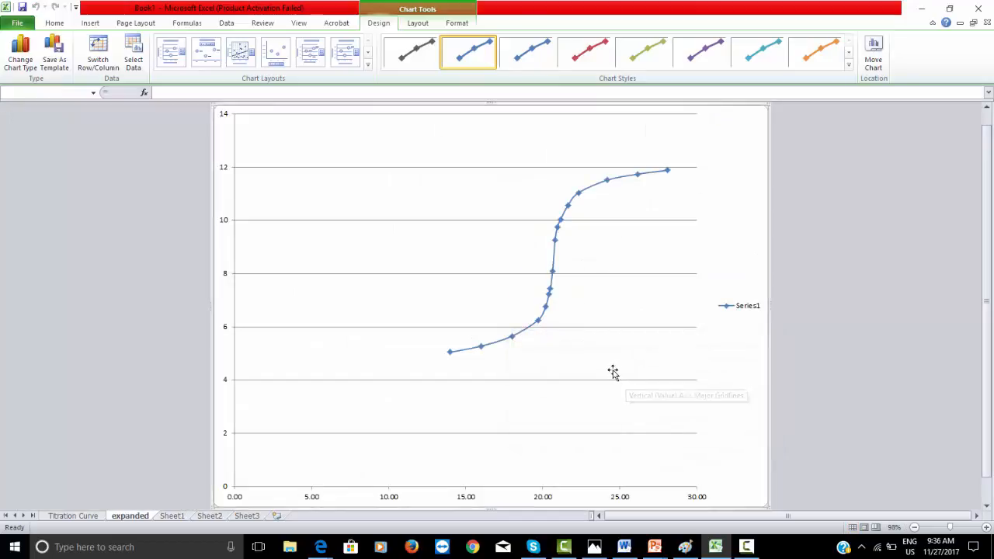
mouse_move(746, 304)
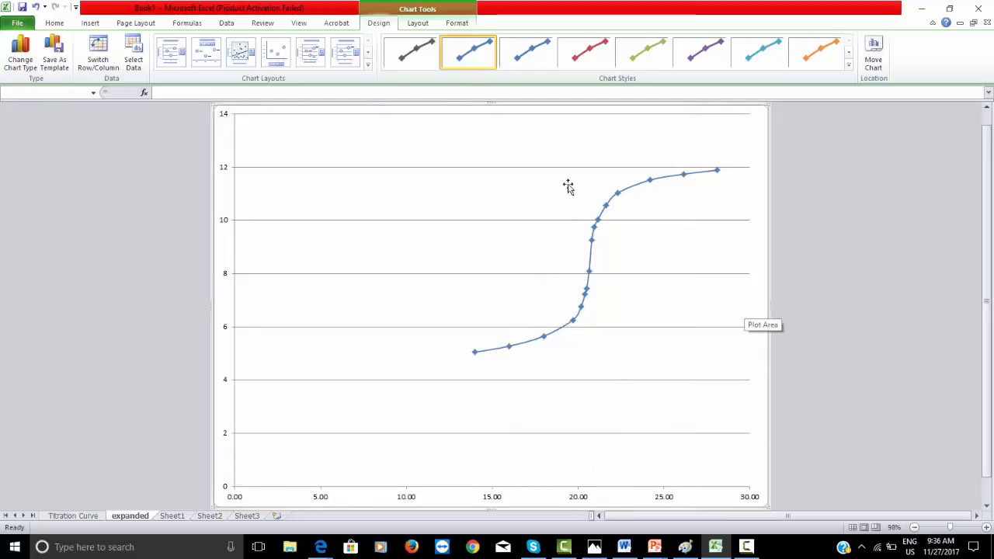
Add a chart title above the chart, placeholder axis titles, and minor gridlines
click(418, 23)
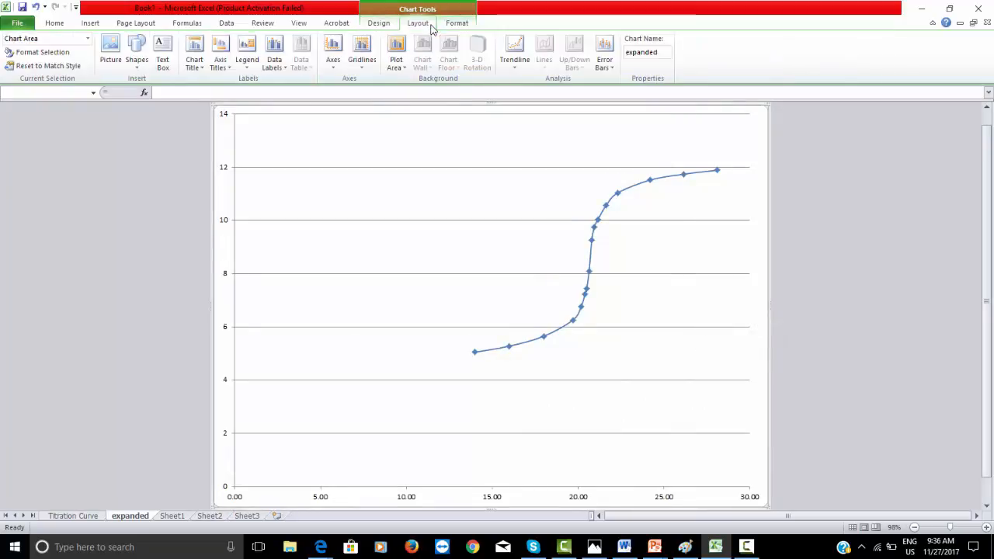
click(194, 50)
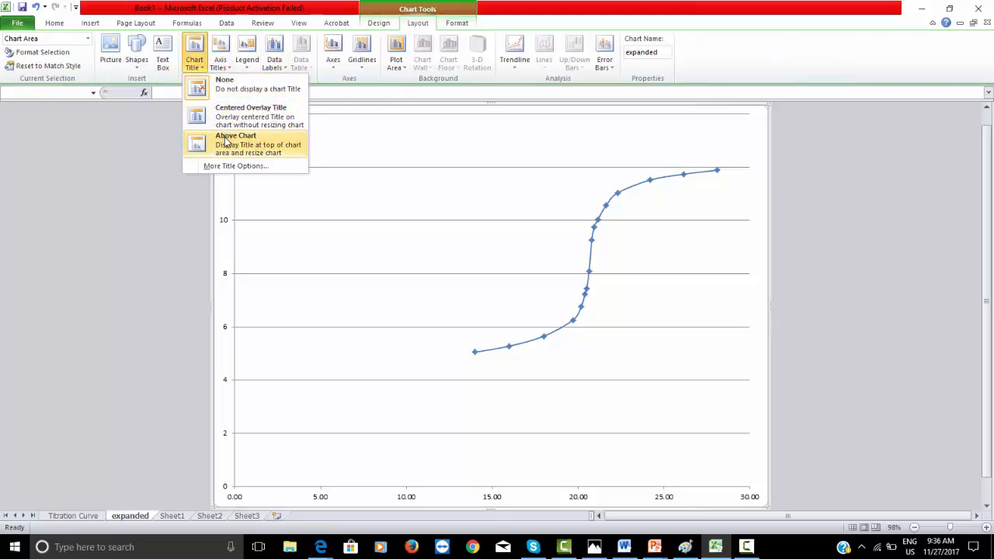
click(237, 142)
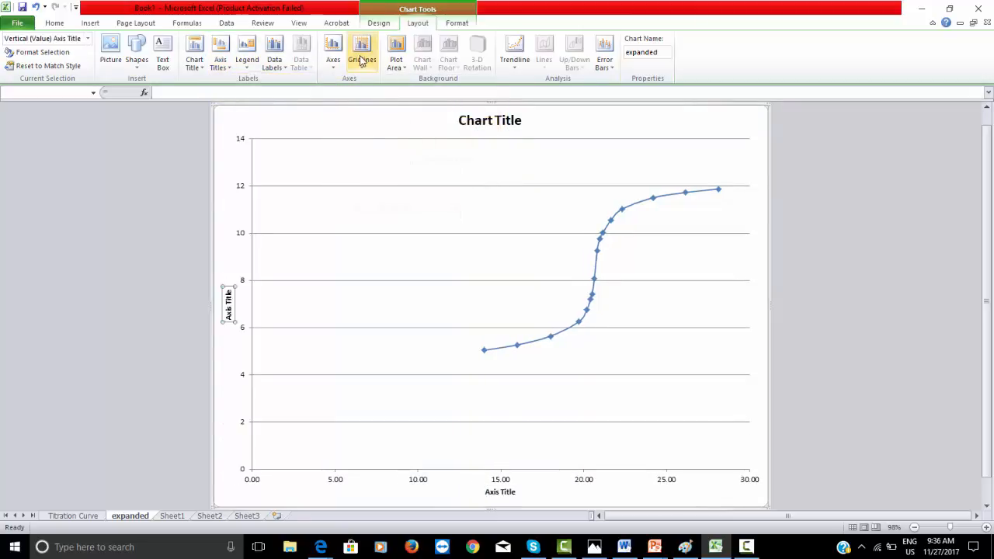
click(363, 55)
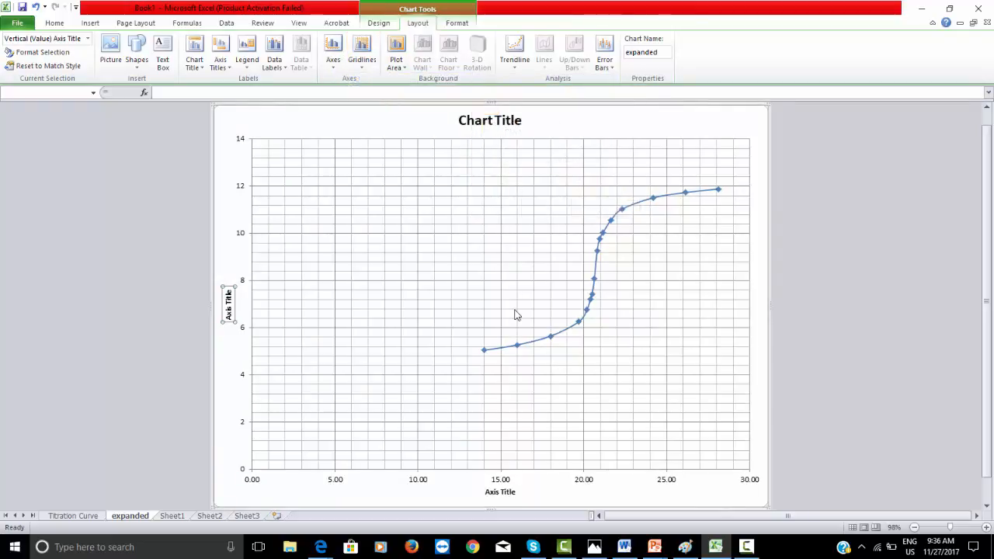
Set the horizontal volume axis to a fixed minimum of 13 mL
right_click(500, 479)
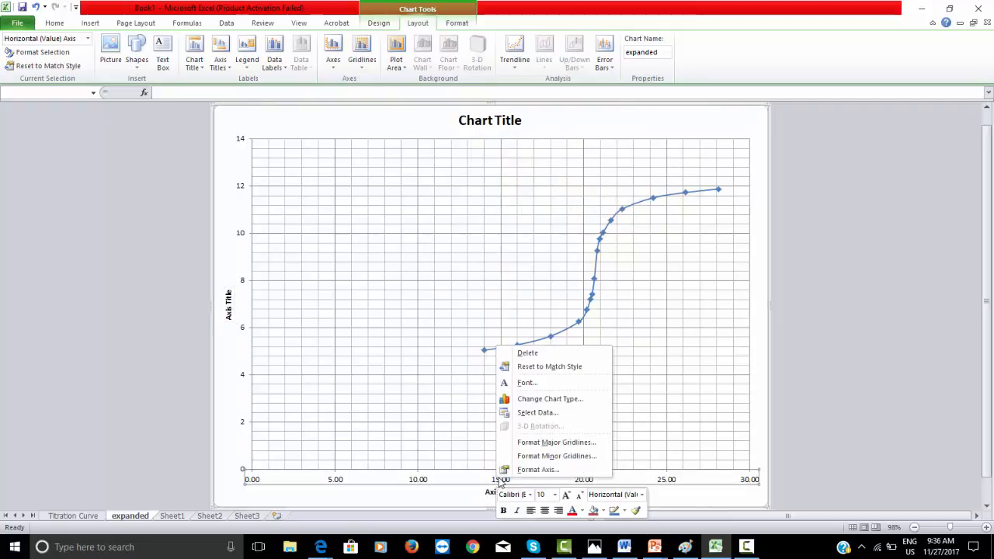
click(538, 469)
text(14)
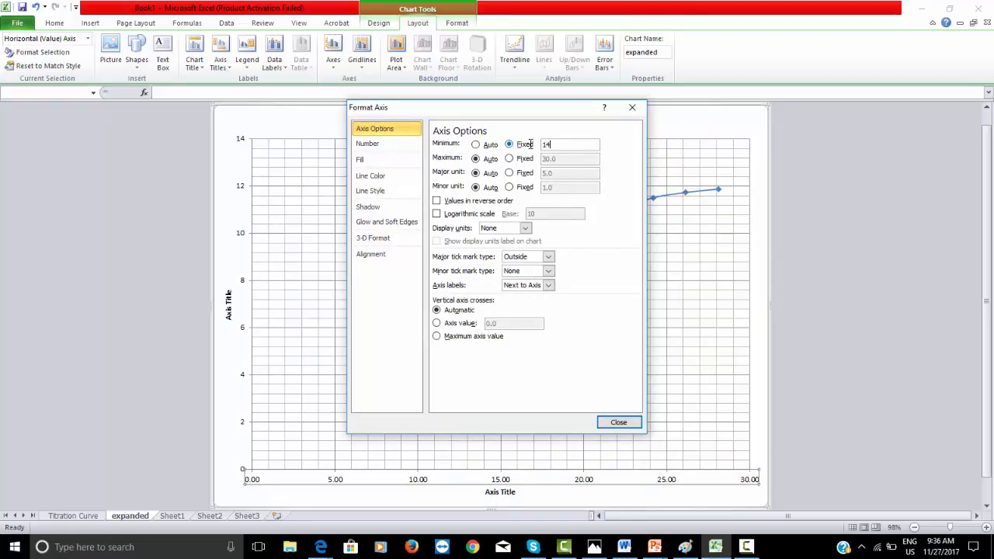
click(618, 422)
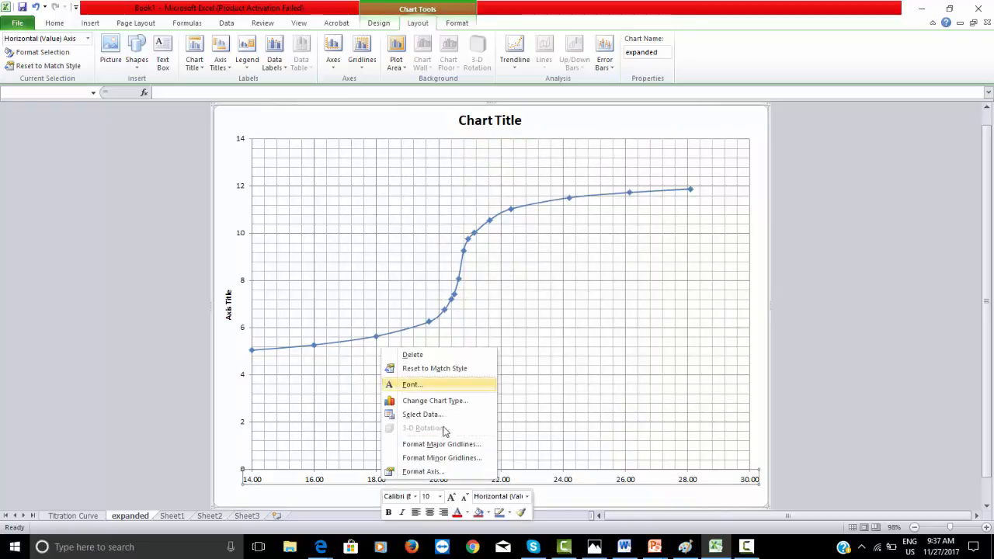
click(422, 472)
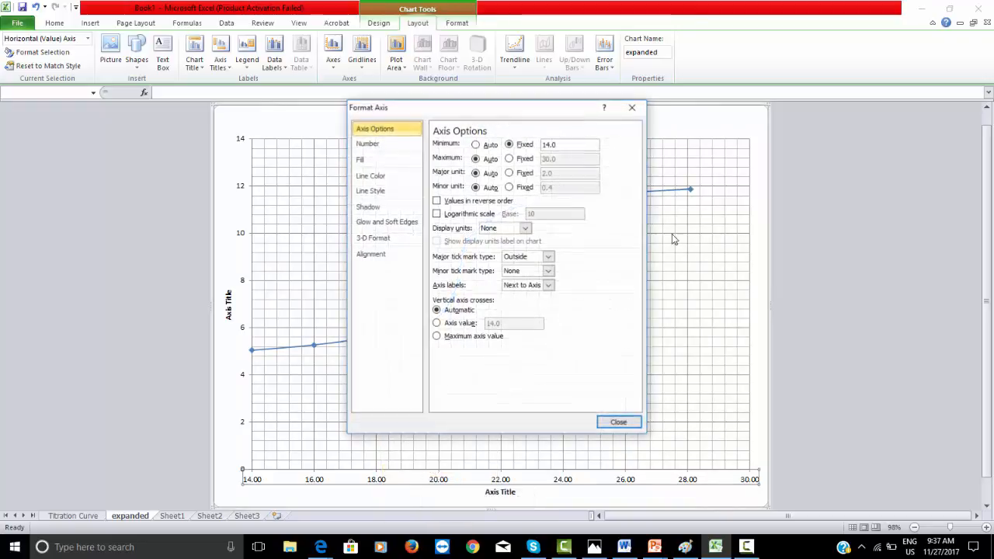
text(13)
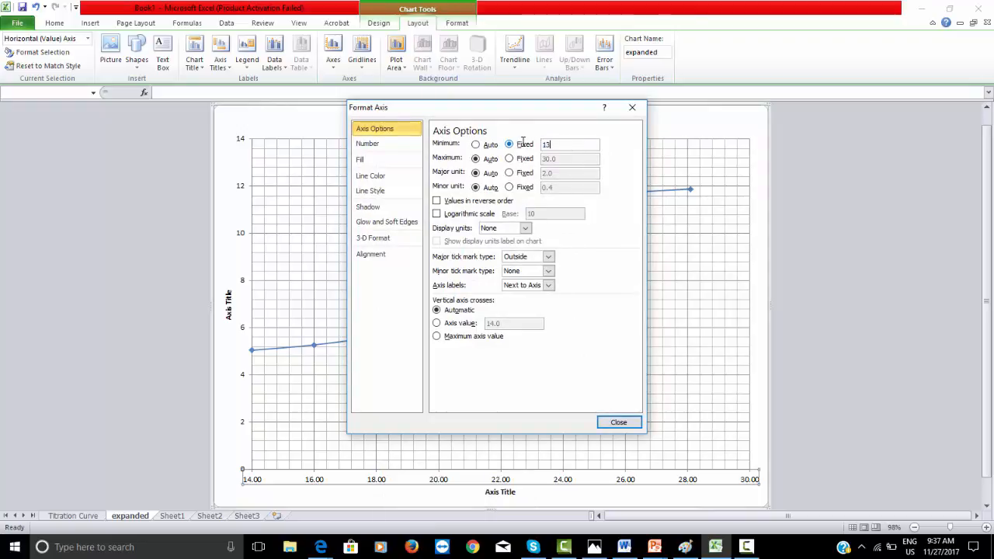
click(618, 423)
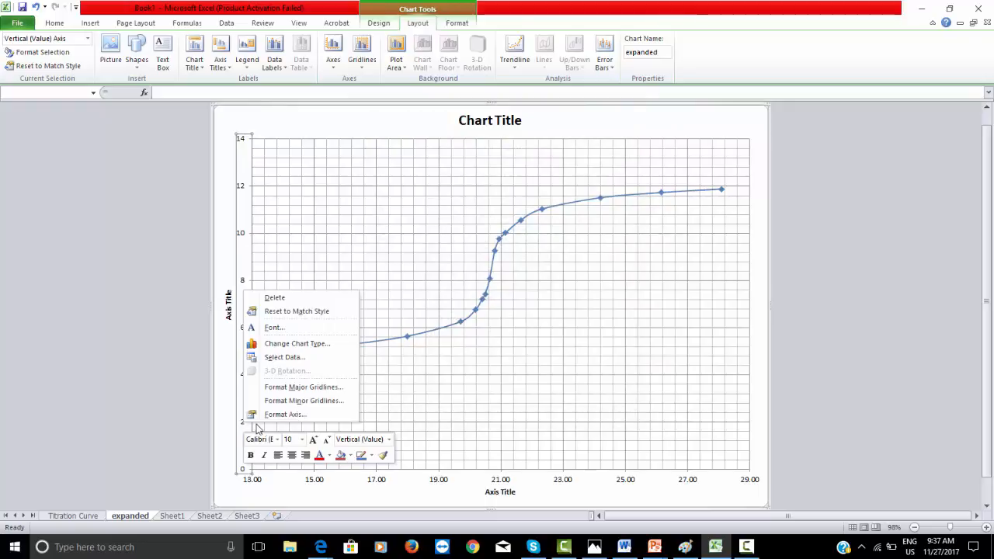
Set the vertical pH axis to run from a fixed minimum 4 to maximum 12
click(286, 413)
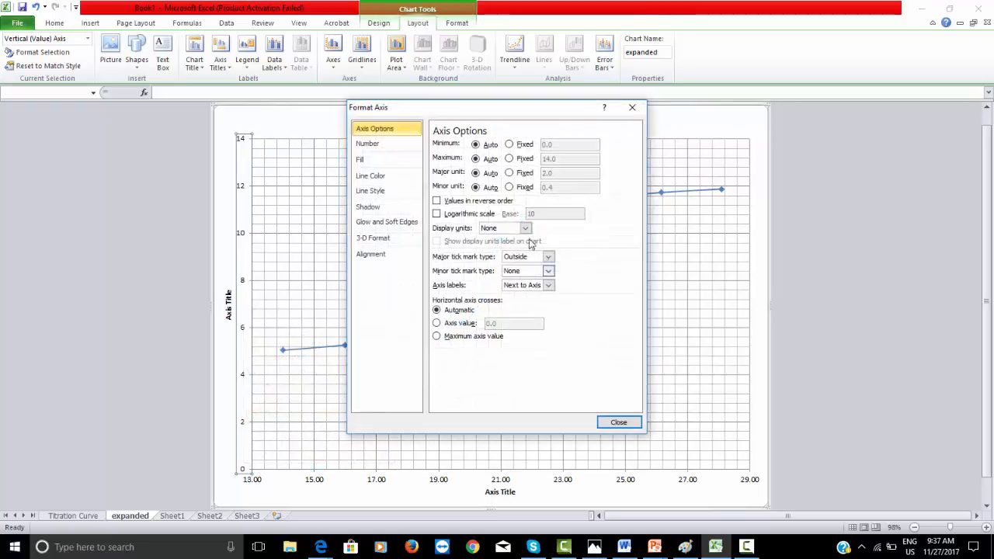
click(510, 143)
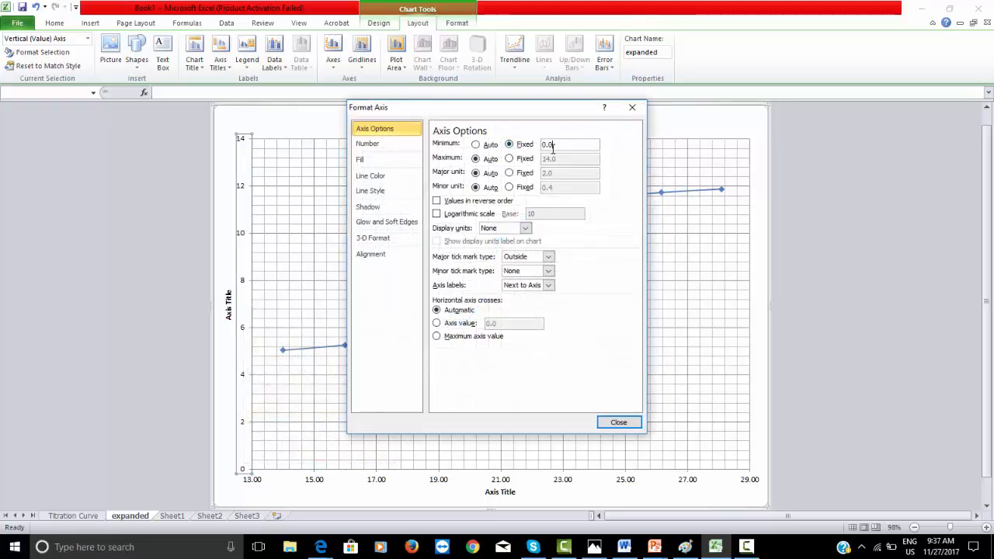
text(4)
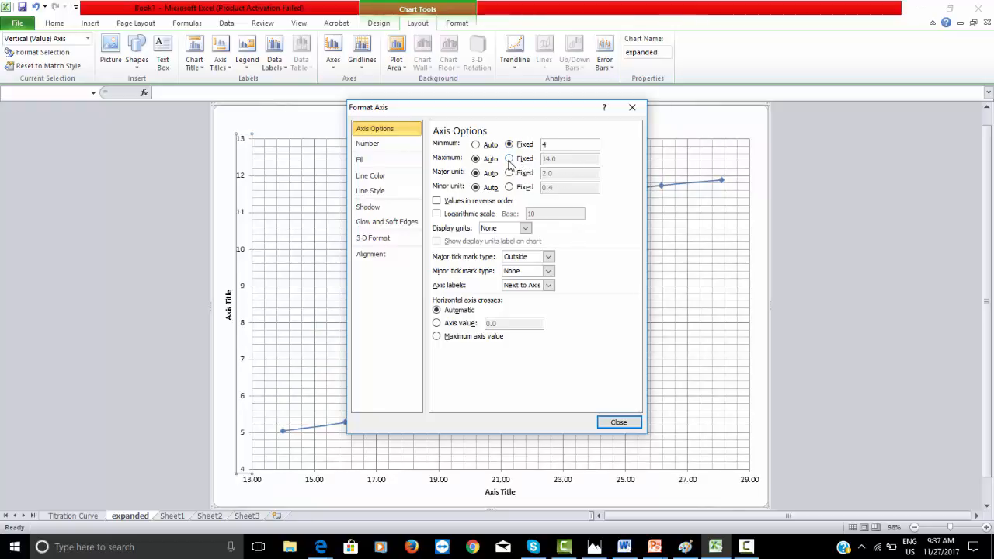
text(12)
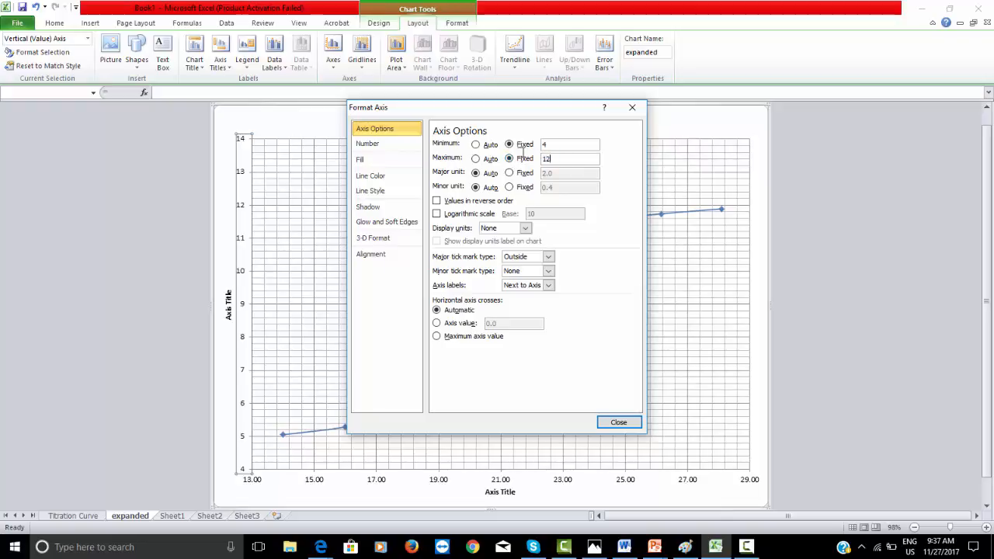
click(618, 422)
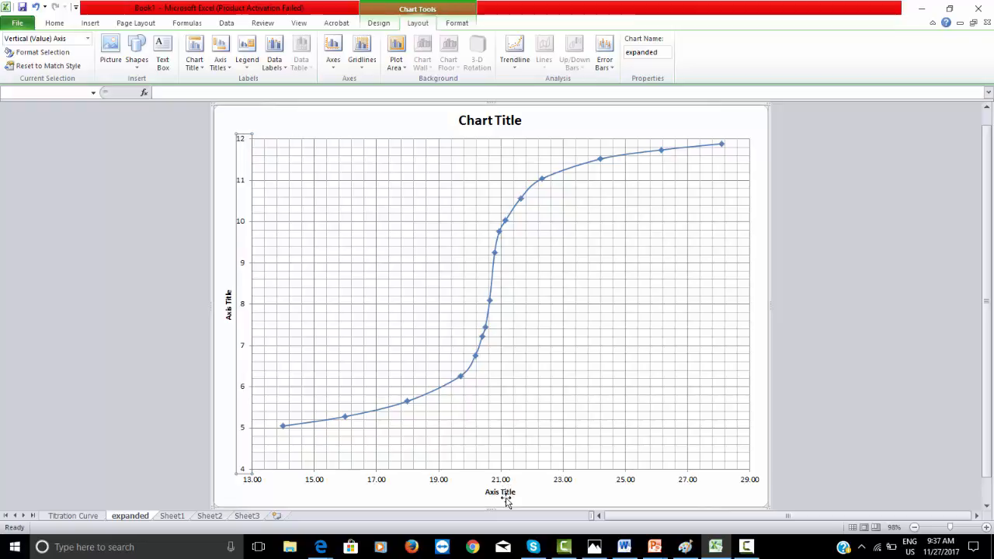
Title the axes Volume of NaOH Added (mL) and pH
click(500, 491)
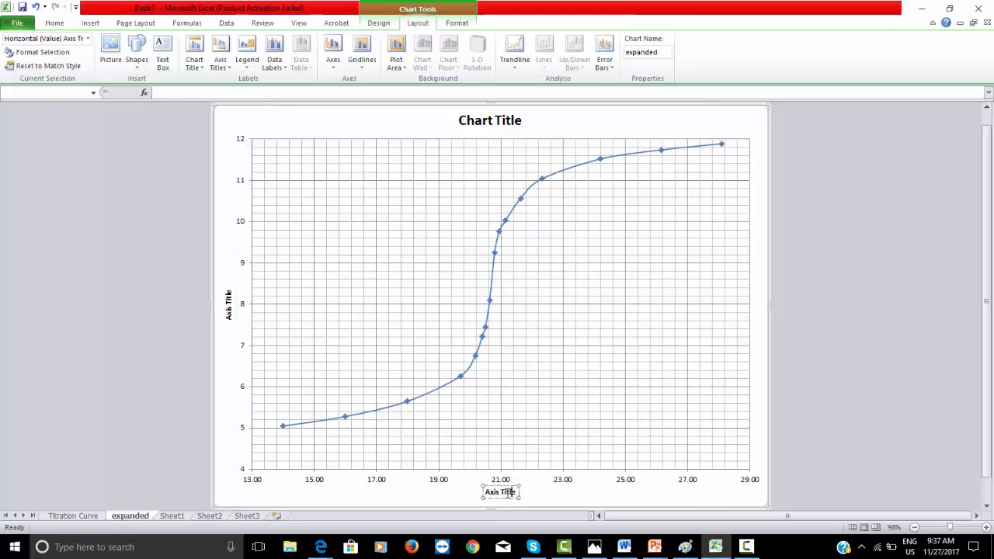
text(Volume of NaOH Added (mL)
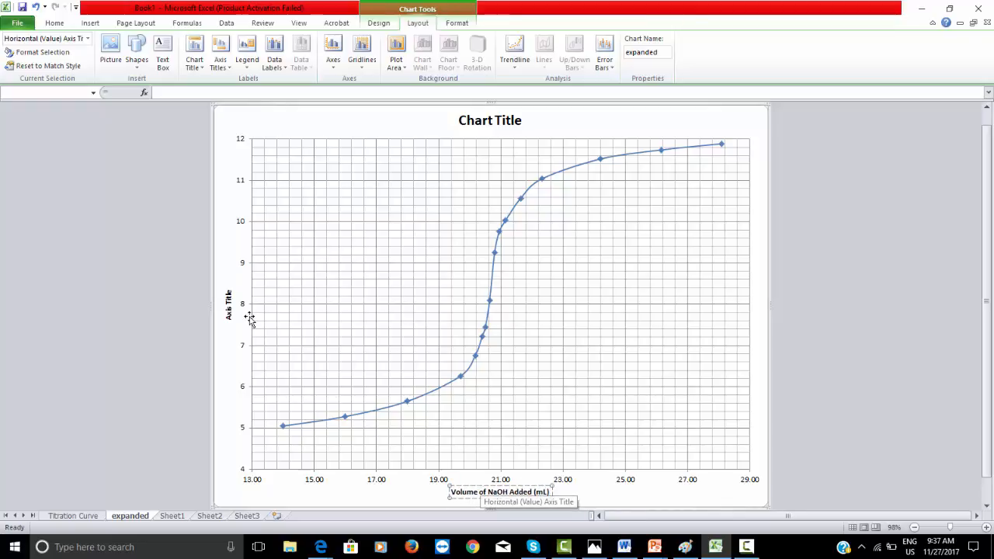
click(226, 303)
text(pH)
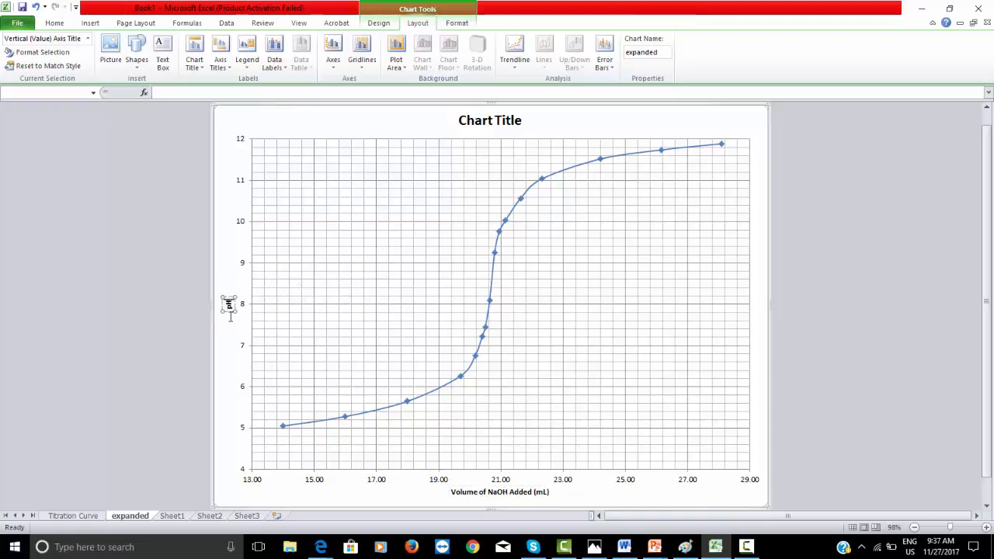
Title the chart 'Figure 2. Expanded Acetic Acid and NaOH Titration Curve.'
click(491, 121)
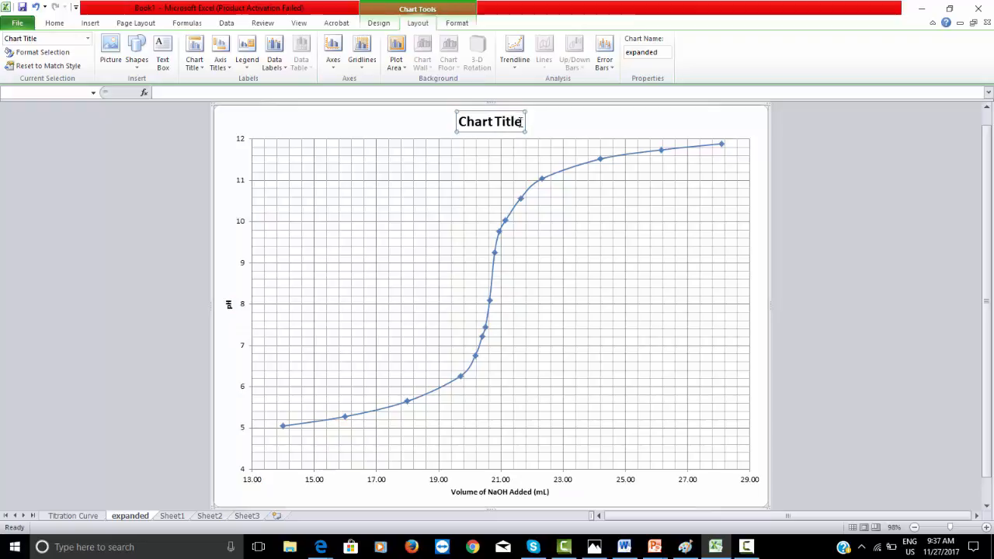
text(Figure 2.)
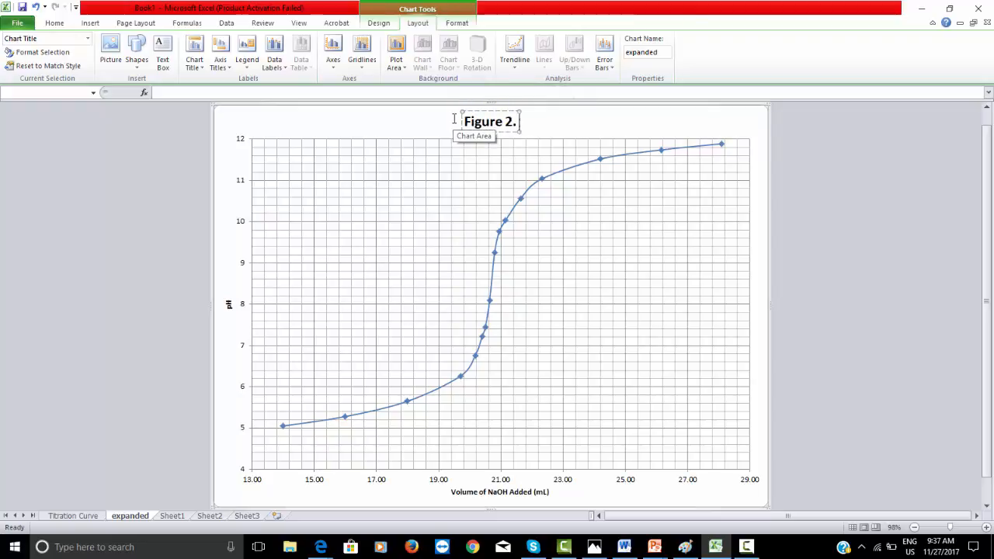
text(Expanded Acetic)
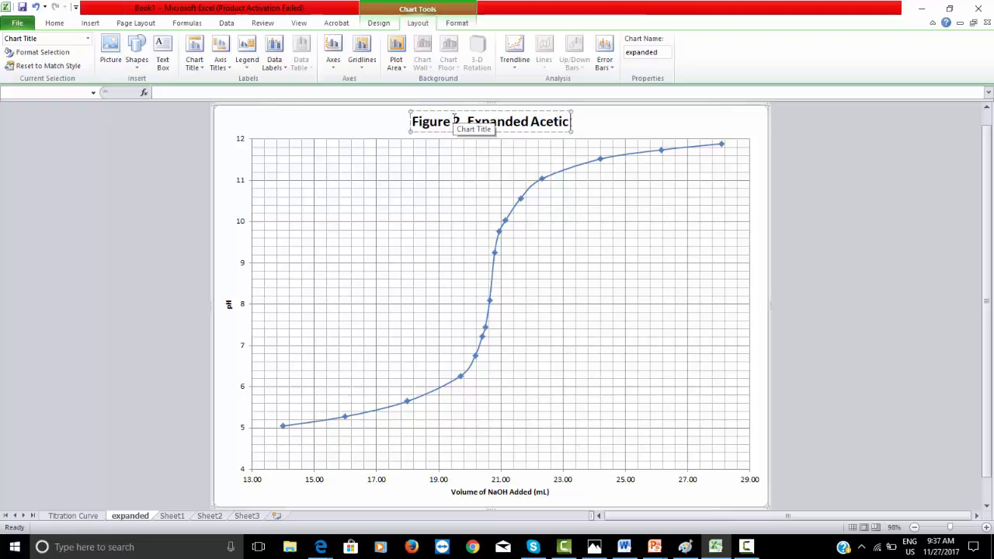
text(Acid and NaOH Titration)
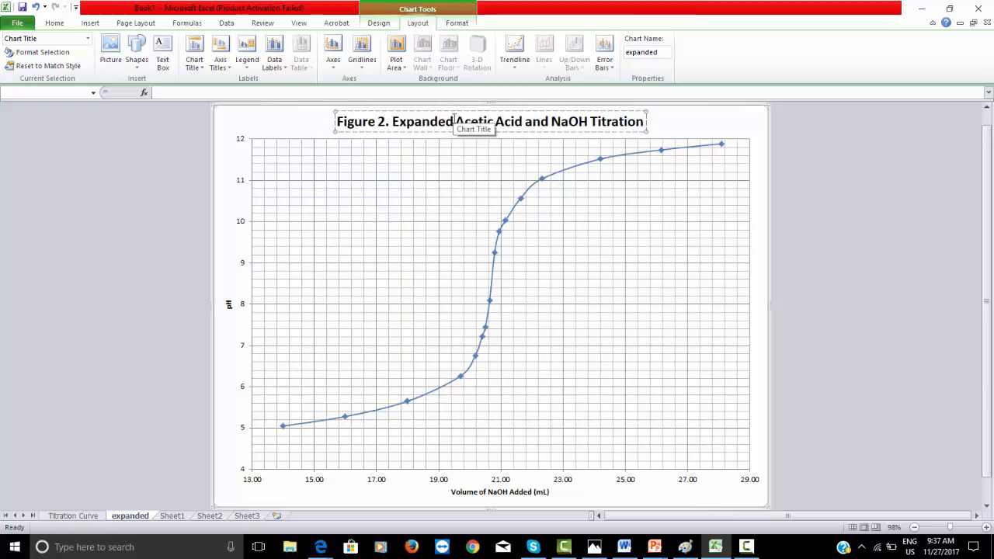
text(Curve.)
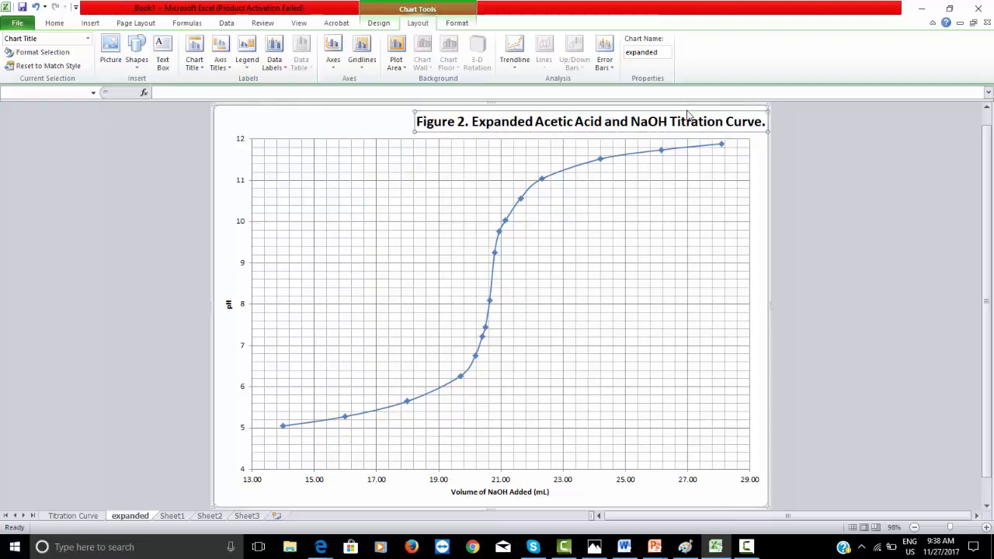
click(587, 121)
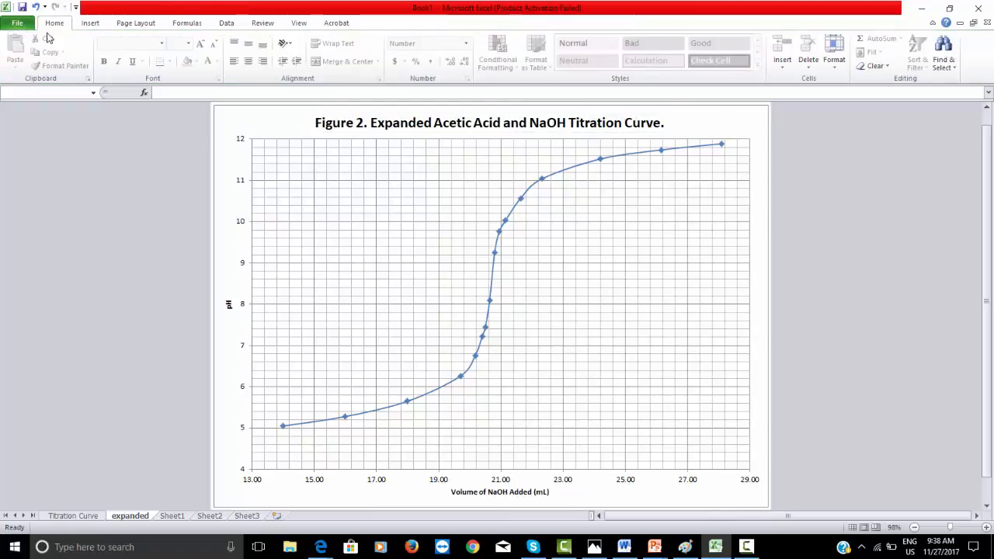
Add a 'Name & ID' text box at the top right of the expanded chart
click(90, 23)
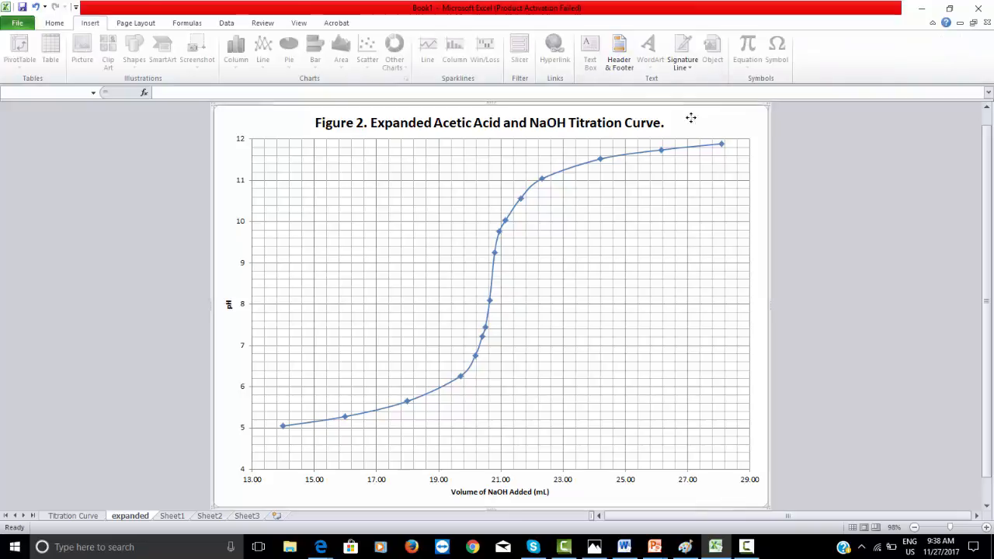
click(490, 311)
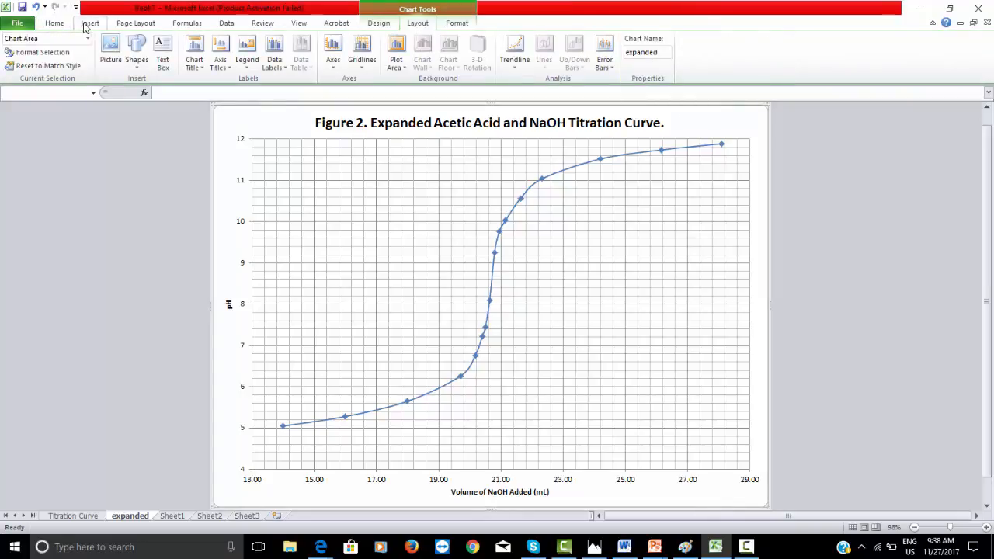
click(90, 23)
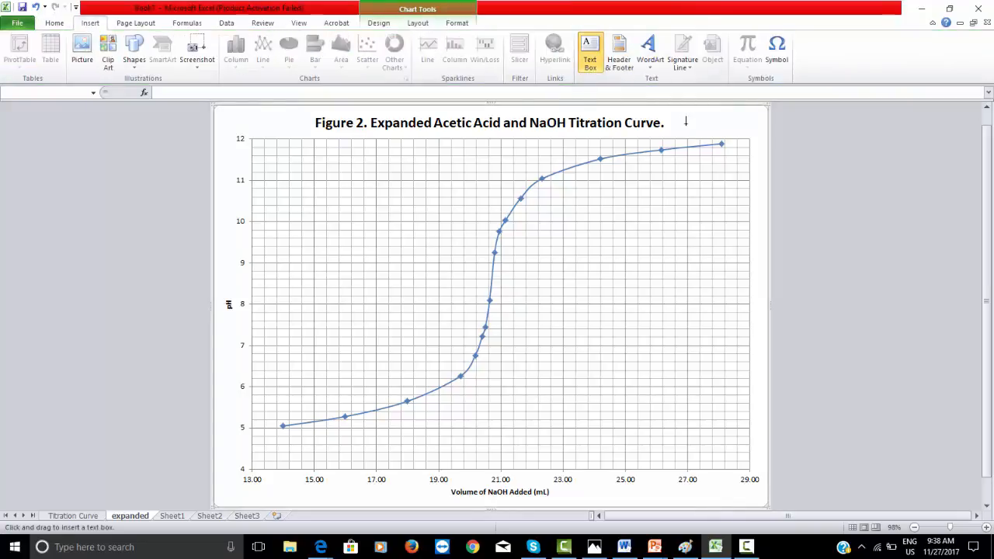
drag(673, 117, 748, 137)
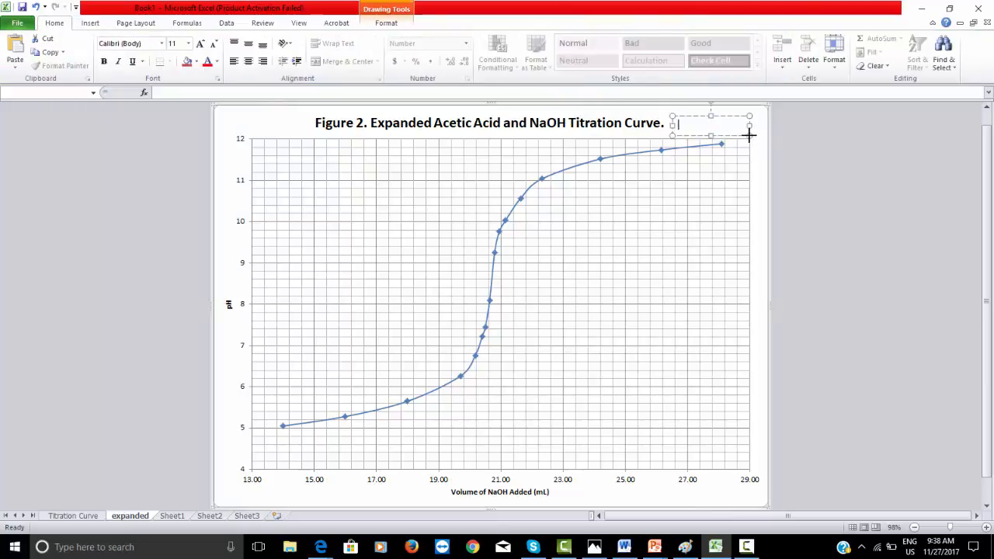
text(BN)
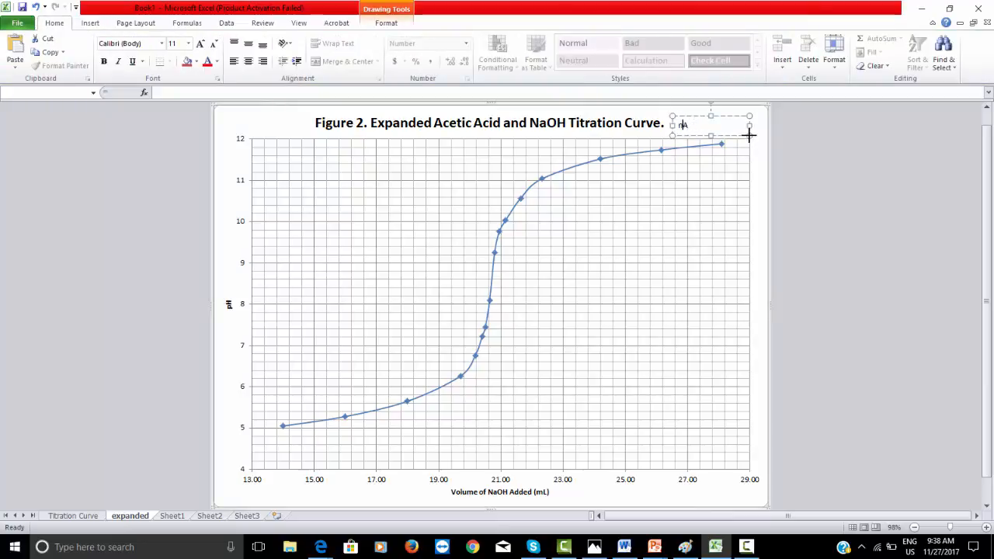
text(Name)
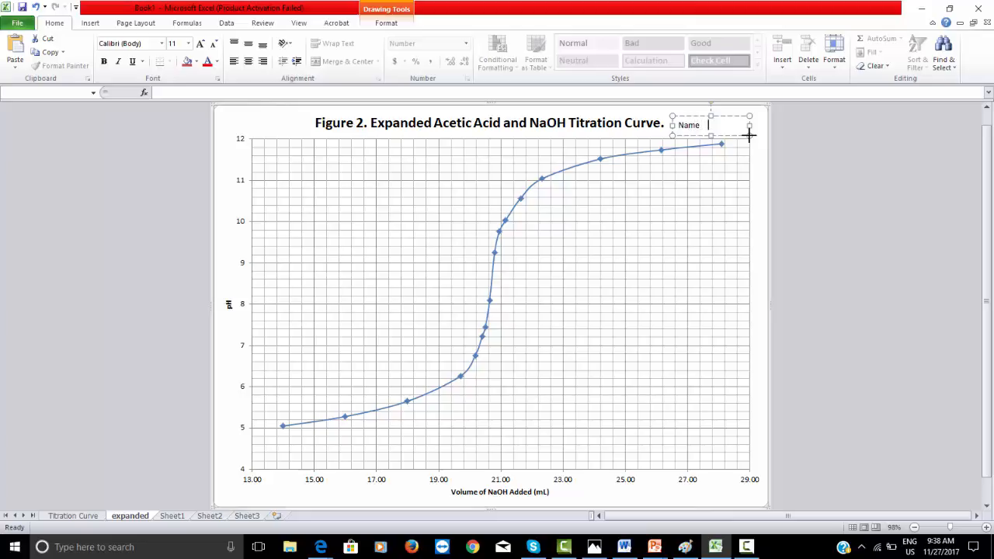
text(& ID)
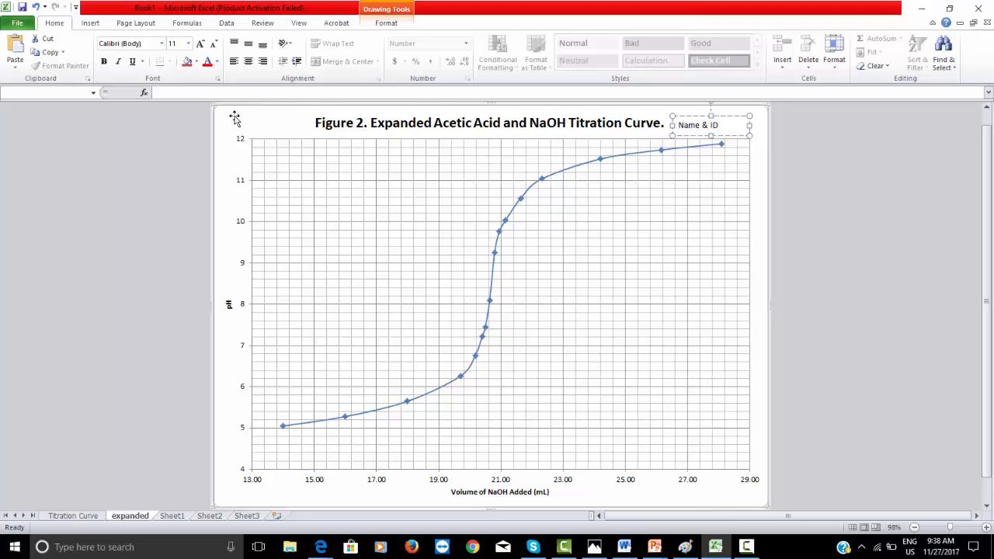
click(90, 23)
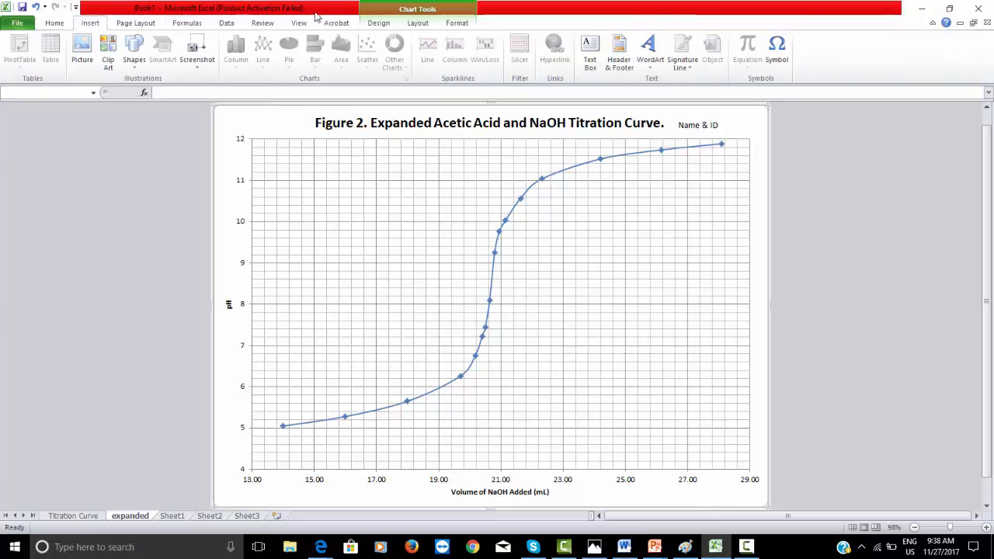
click(591, 50)
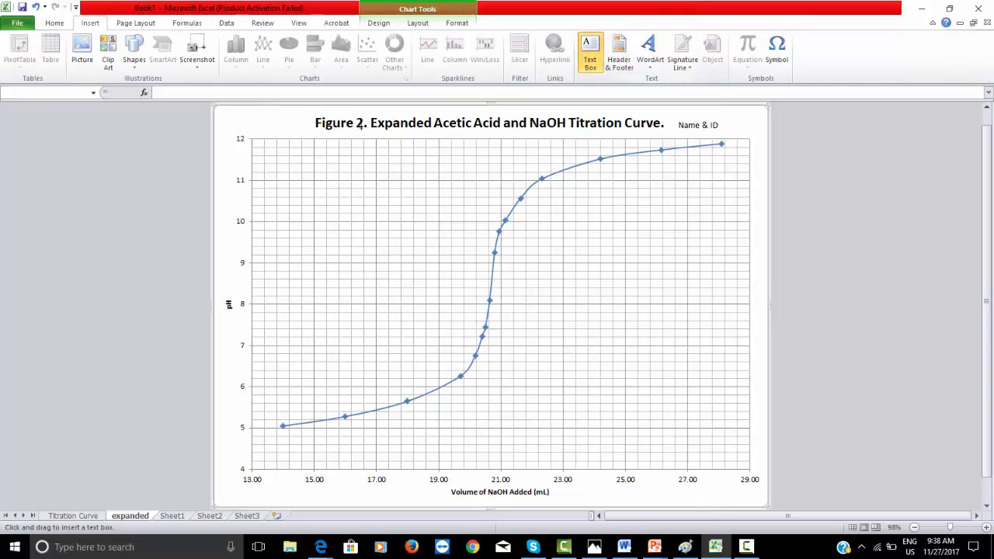